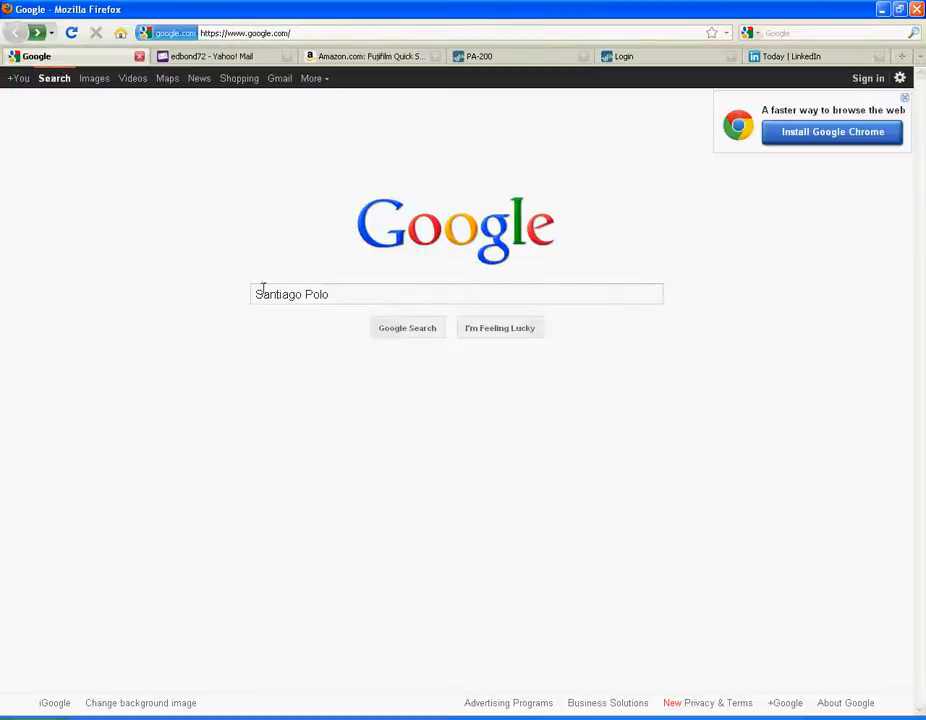
{"action": "mouse_move", "coordinate": [268, 393]}
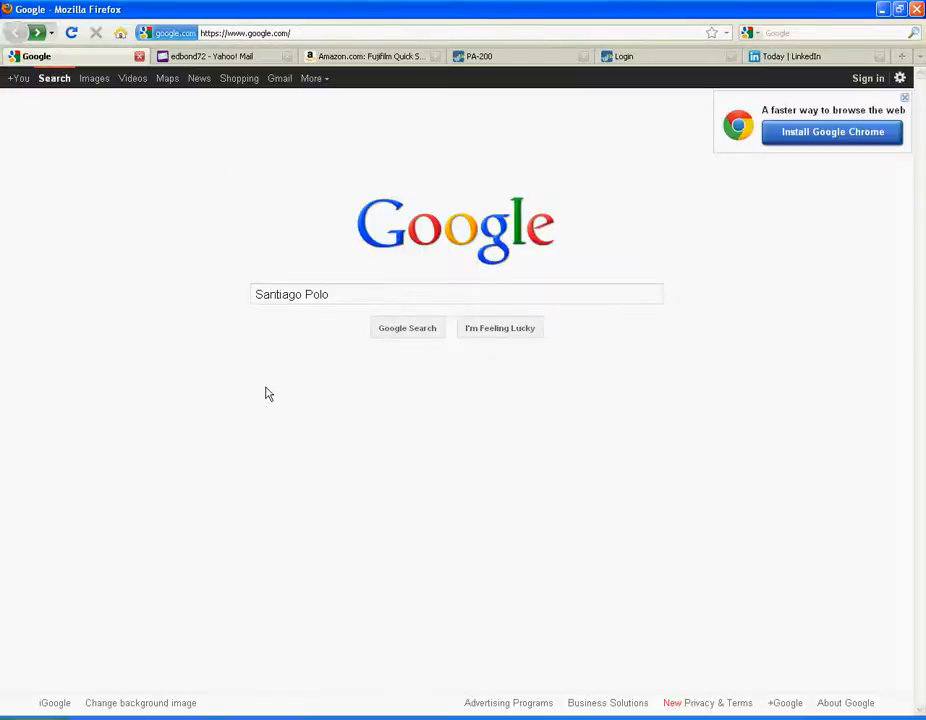
{"action": "mouse_move", "coordinate": [253, 396]}
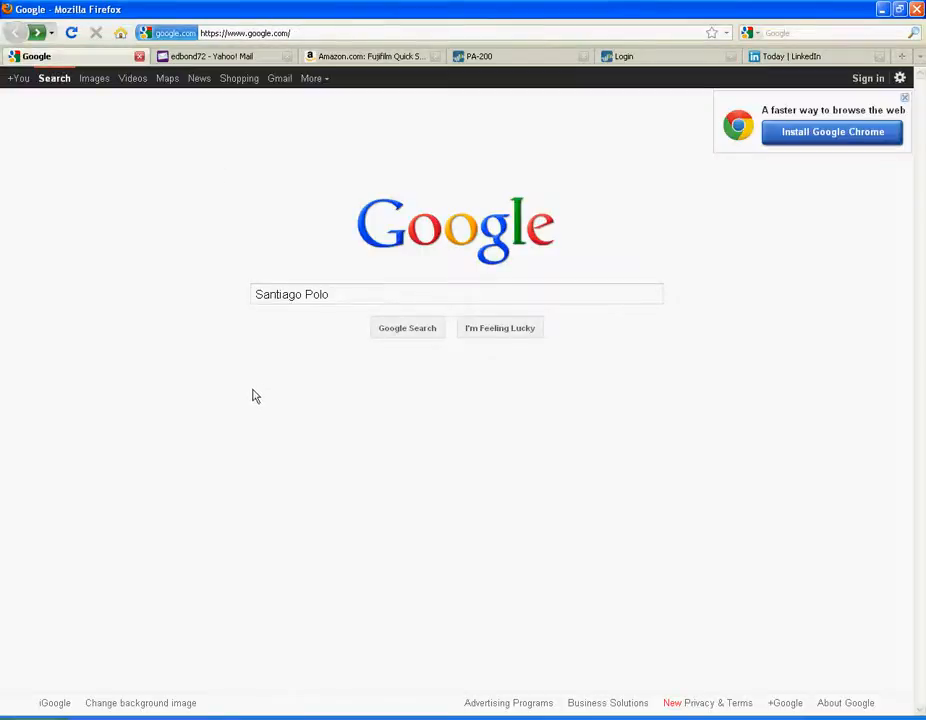
{"action": "mouse_move", "coordinate": [240, 403]}
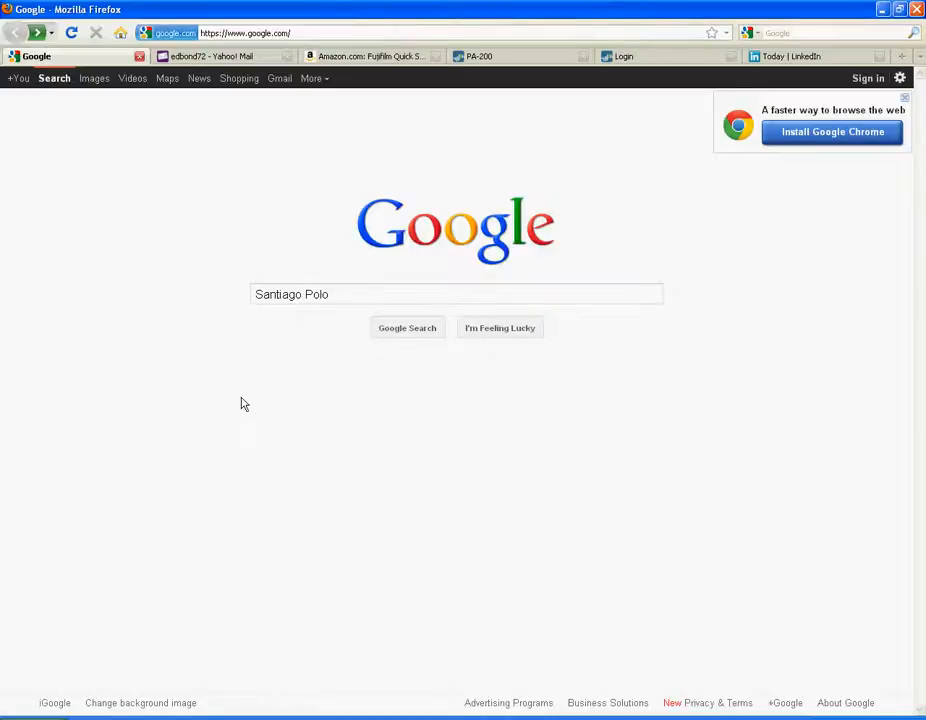
{"action": "mouse_move", "coordinate": [245, 418]}
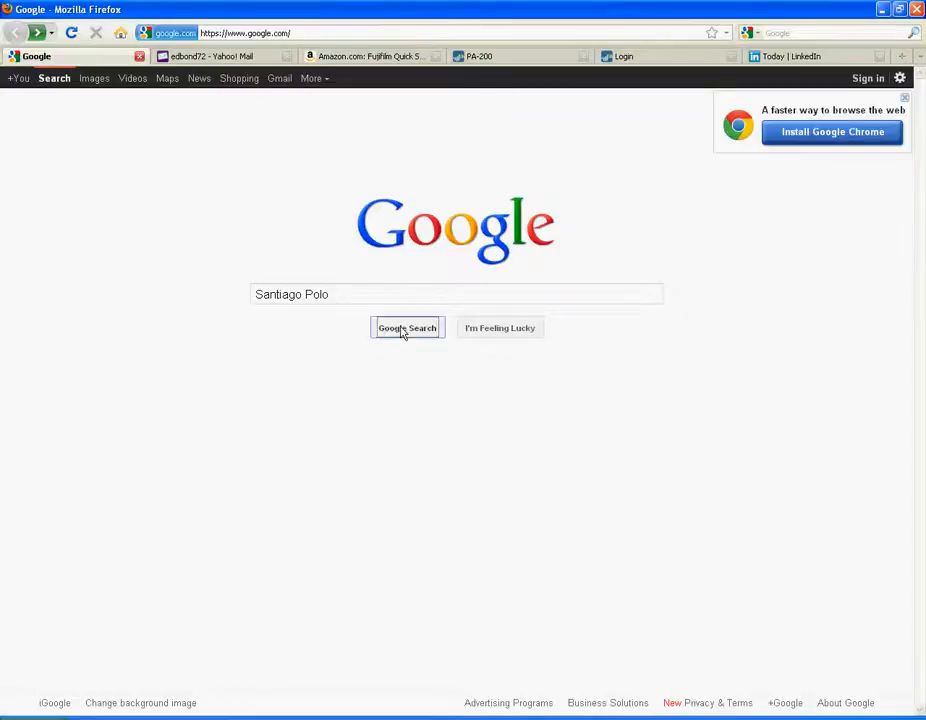
Step: Search Google for the diver and scroll through his Scuba Diving Magazine photographer profile
{"action": "left_click", "coordinate": [407, 328]}
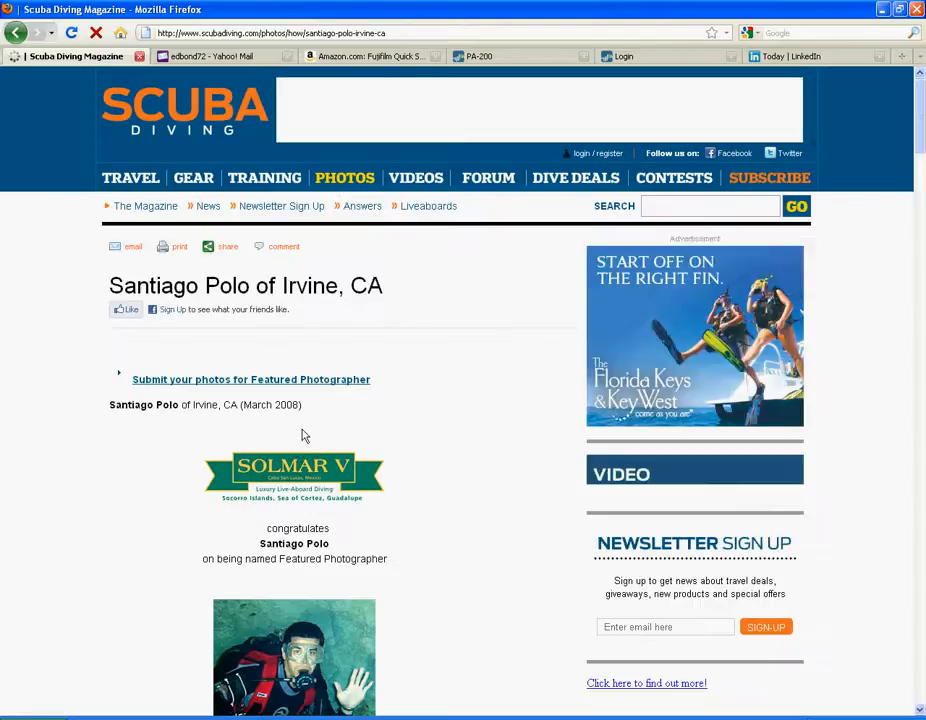
{"action": "scroll", "scroll_direction": "down", "scroll_amount": 3}
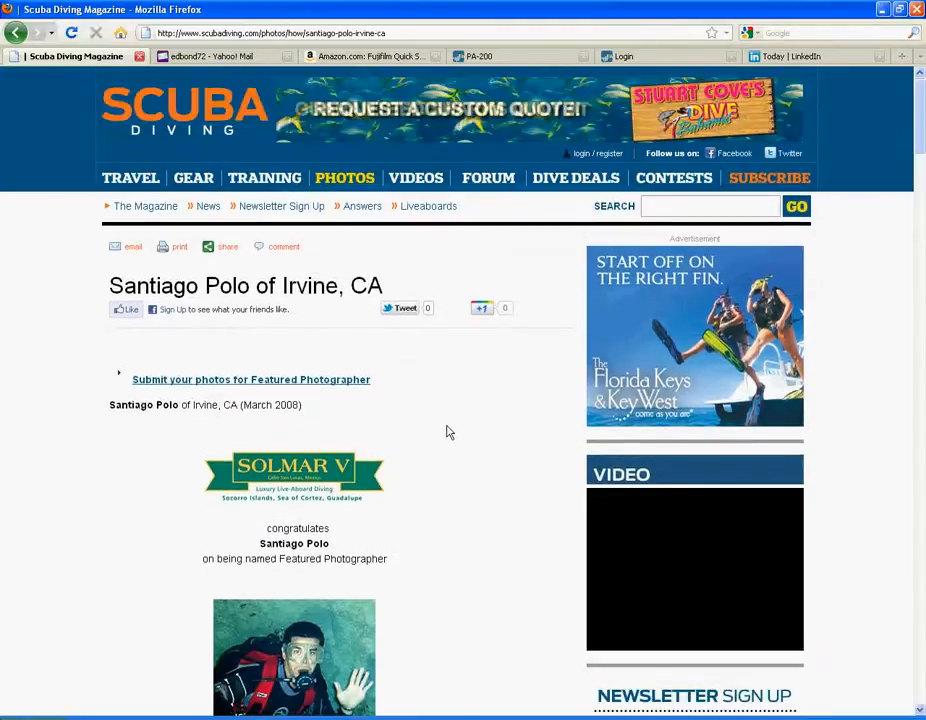
{"action": "scroll", "scroll_direction": "down", "scroll_amount": 3}
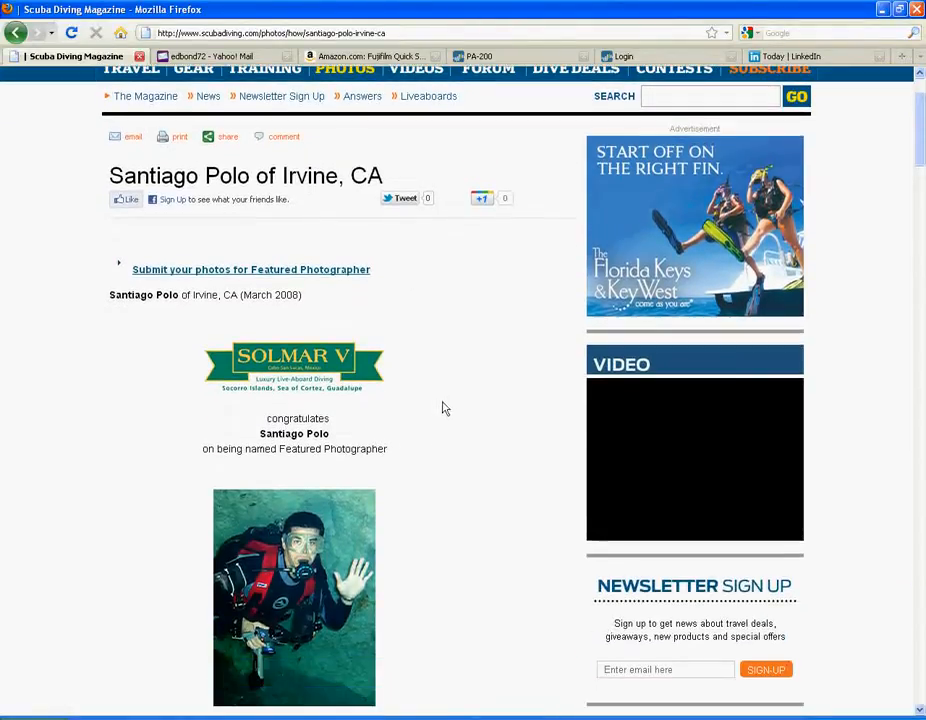
{"action": "scroll", "scroll_direction": "down", "scroll_amount": 3}
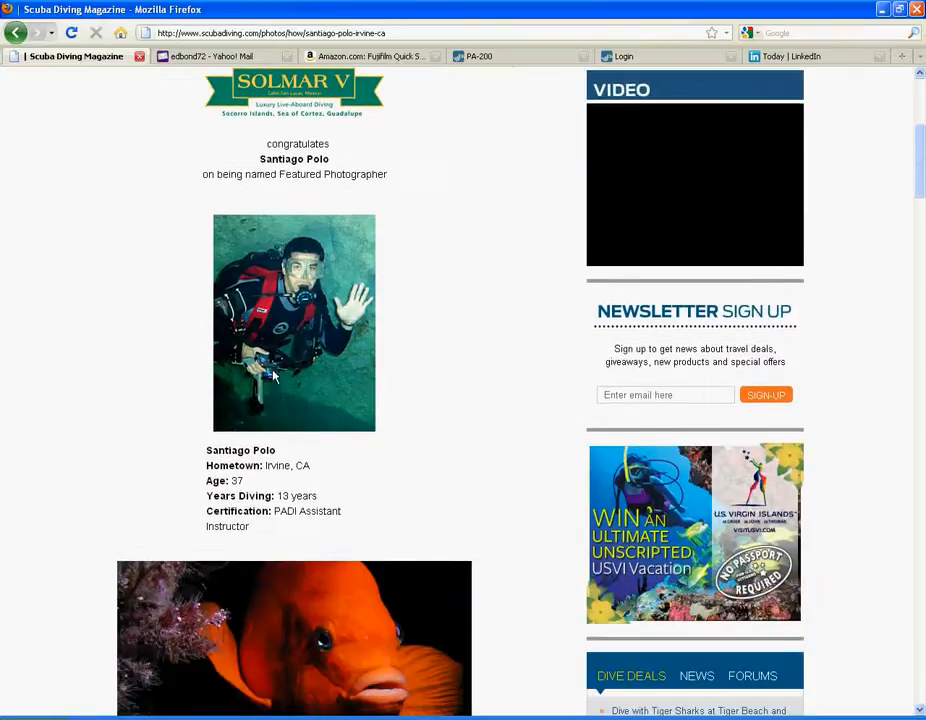
{"action": "scroll", "scroll_direction": "down", "scroll_amount": 3}
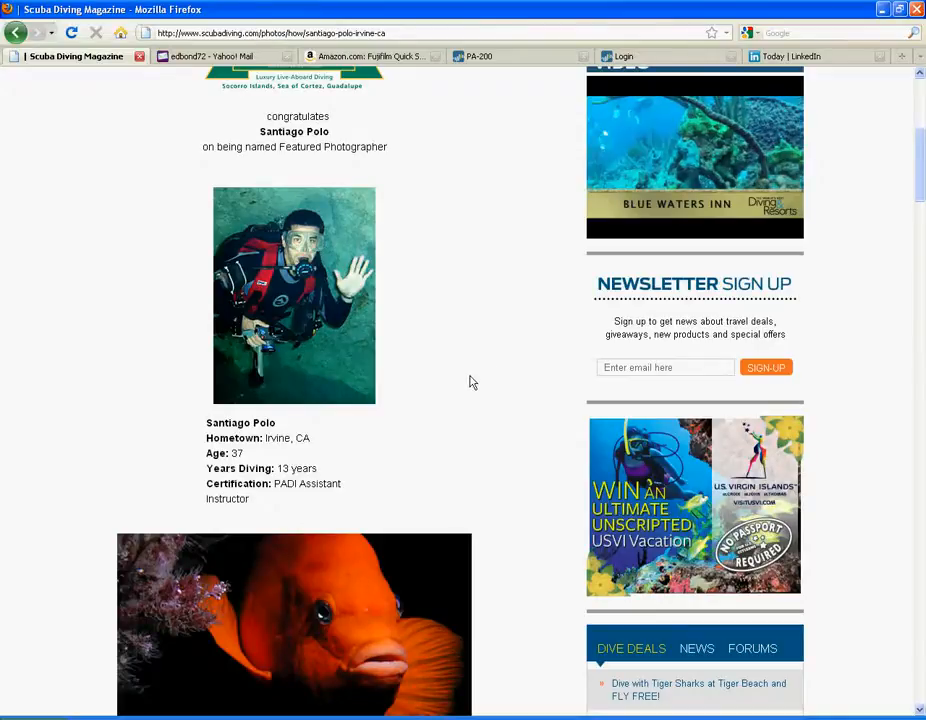
{"action": "scroll", "scroll_direction": "down", "scroll_amount": 3}
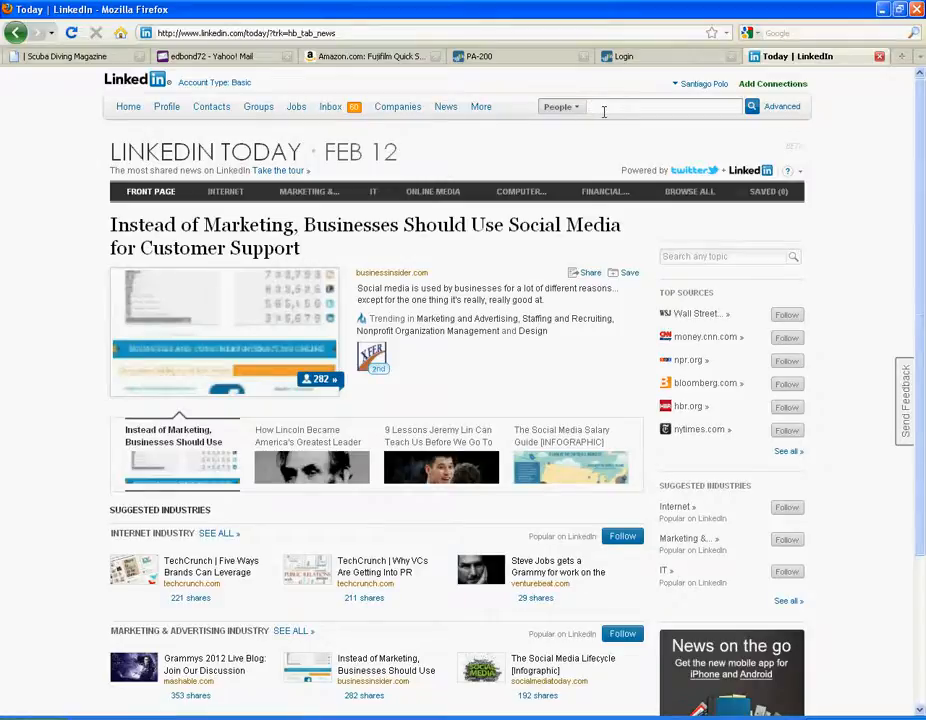
{"action": "type", "text": "S"}
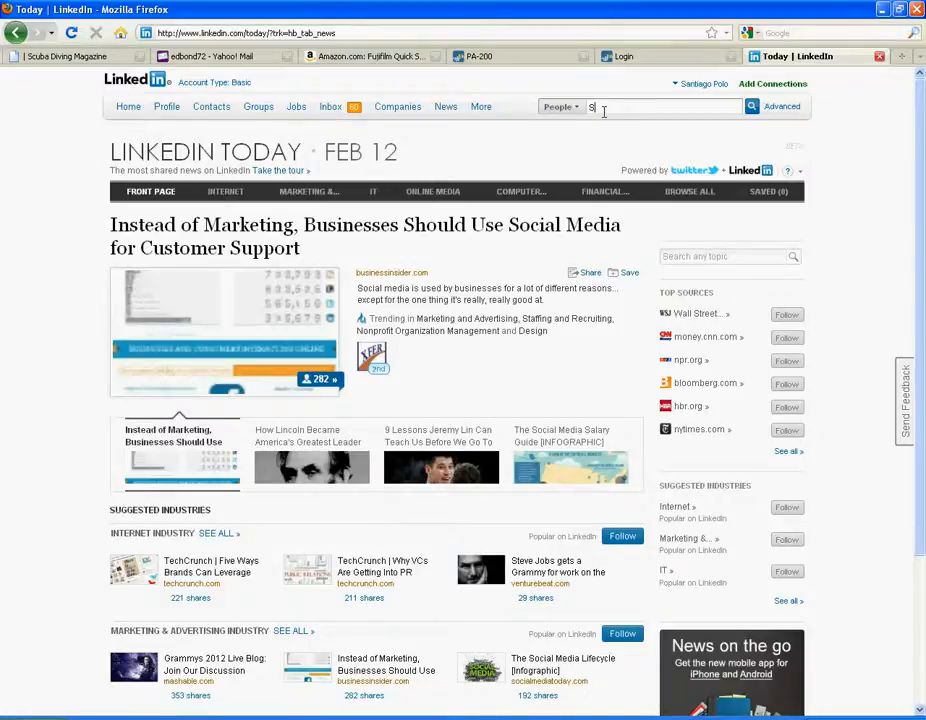
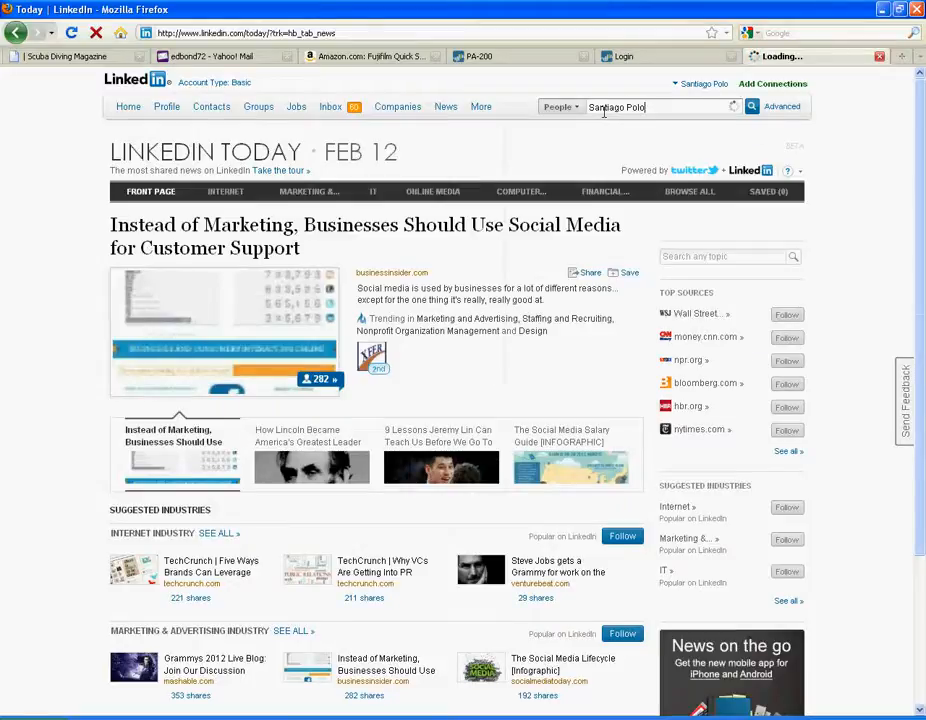
{"action": "left_click", "coordinate": [751, 106]}
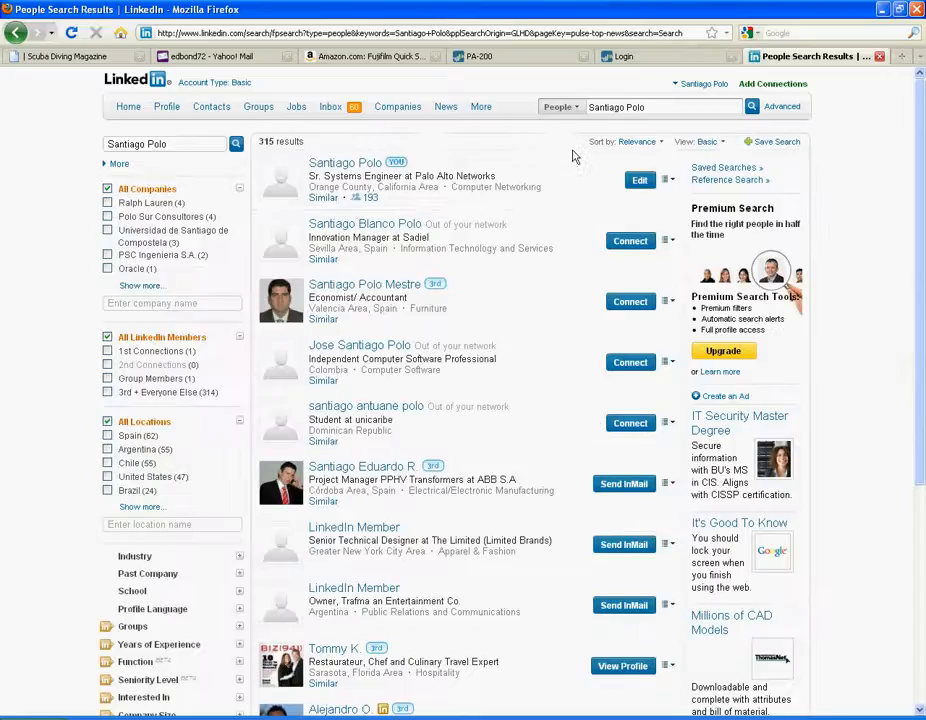
{"action": "left_click", "coordinate": [344, 162]}
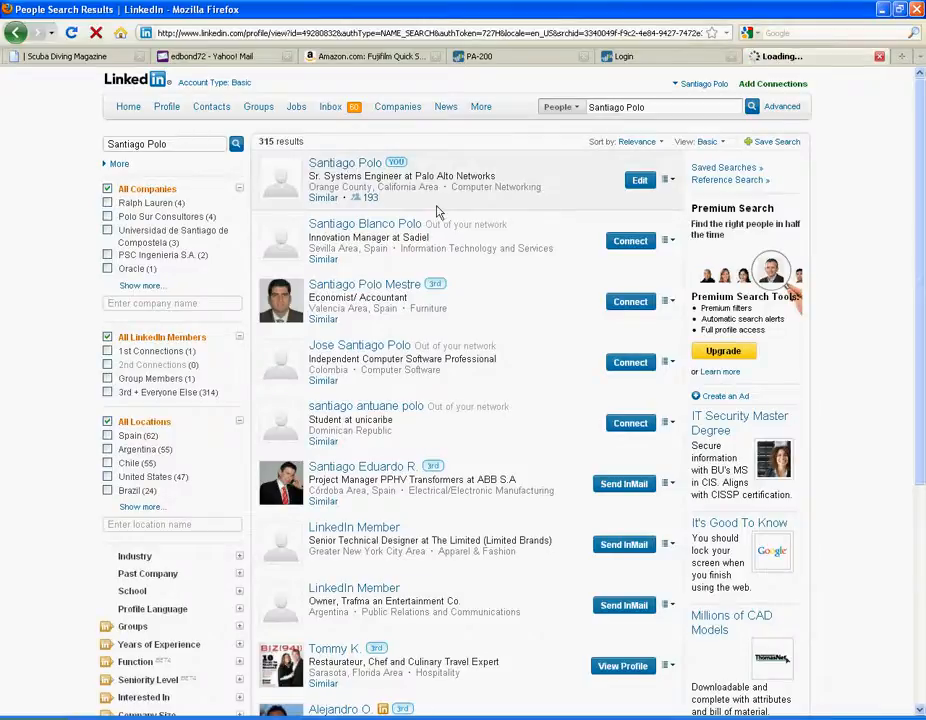
{"action": "left_click", "coordinate": [344, 162]}
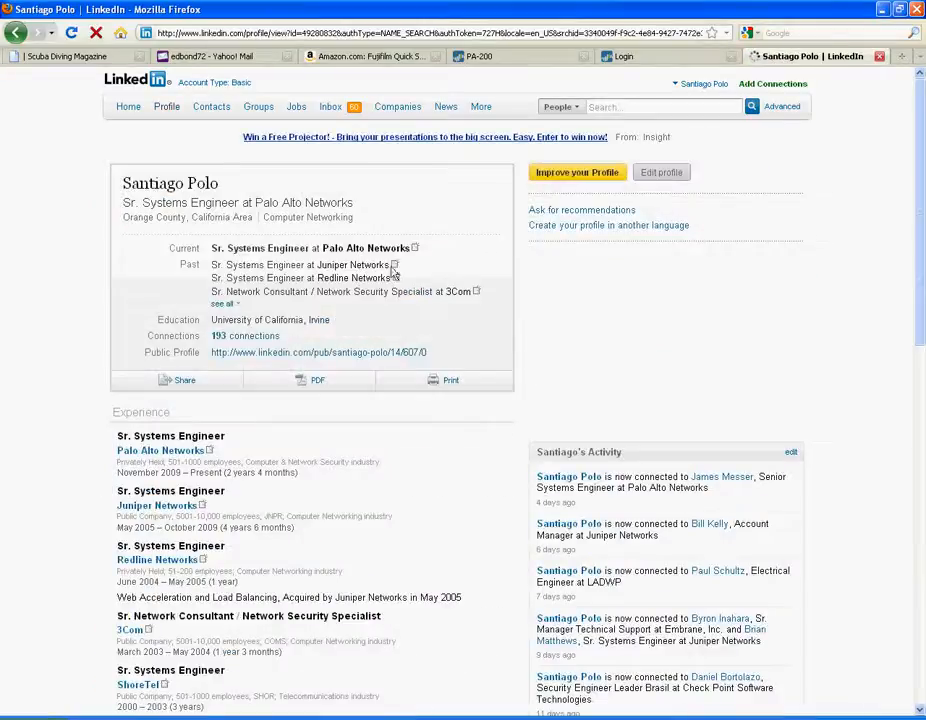
{"action": "mouse_move", "coordinate": [240, 343]}
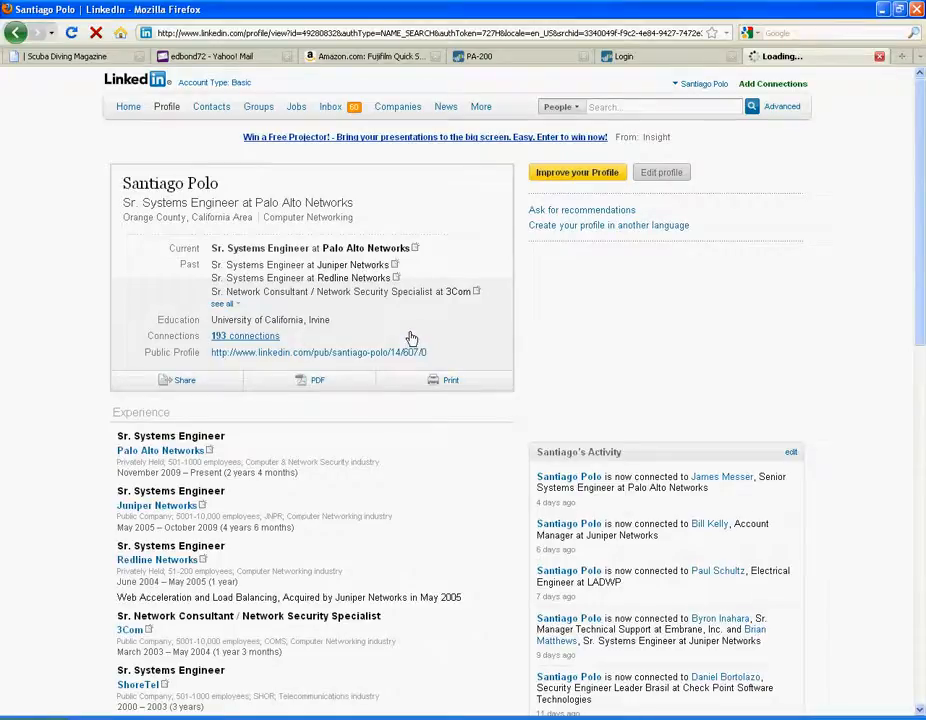
{"action": "mouse_move", "coordinate": [250, 345]}
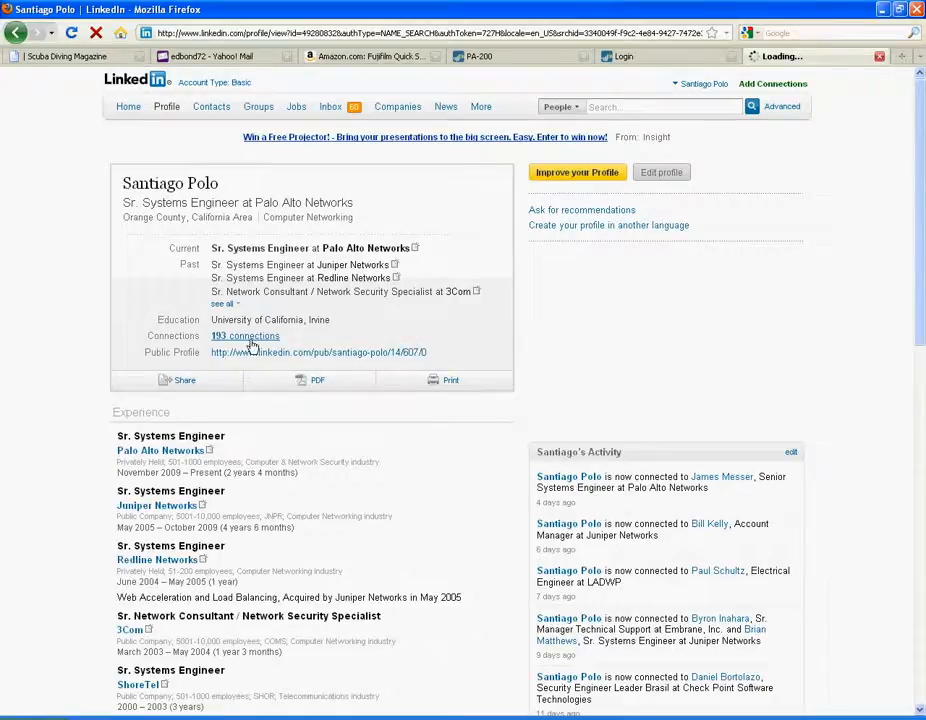
{"action": "left_click", "coordinate": [245, 335]}
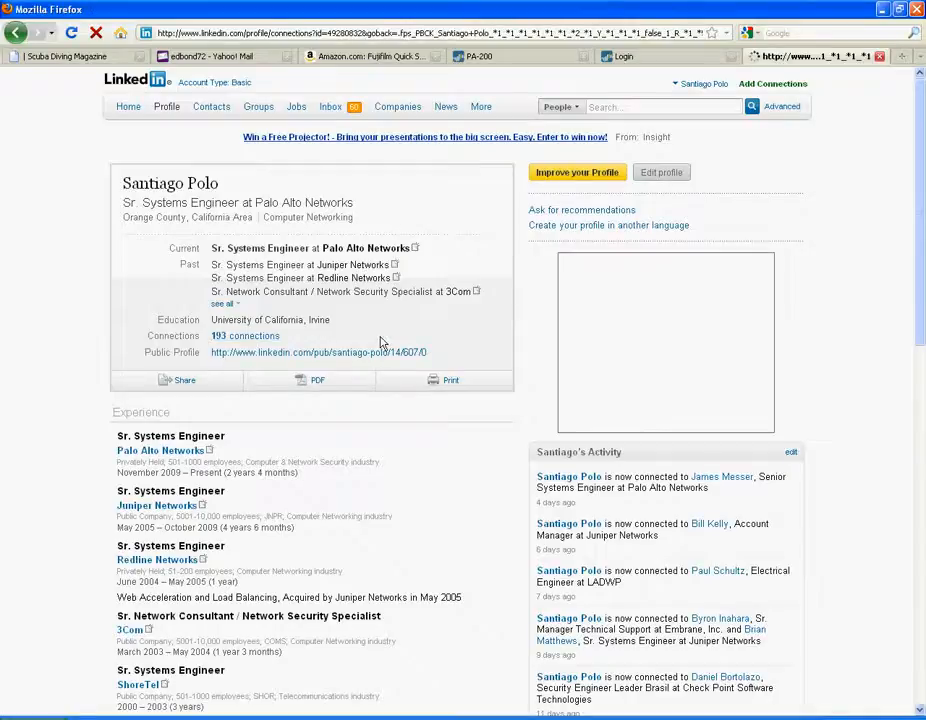
{"action": "left_click", "coordinate": [245, 335]}
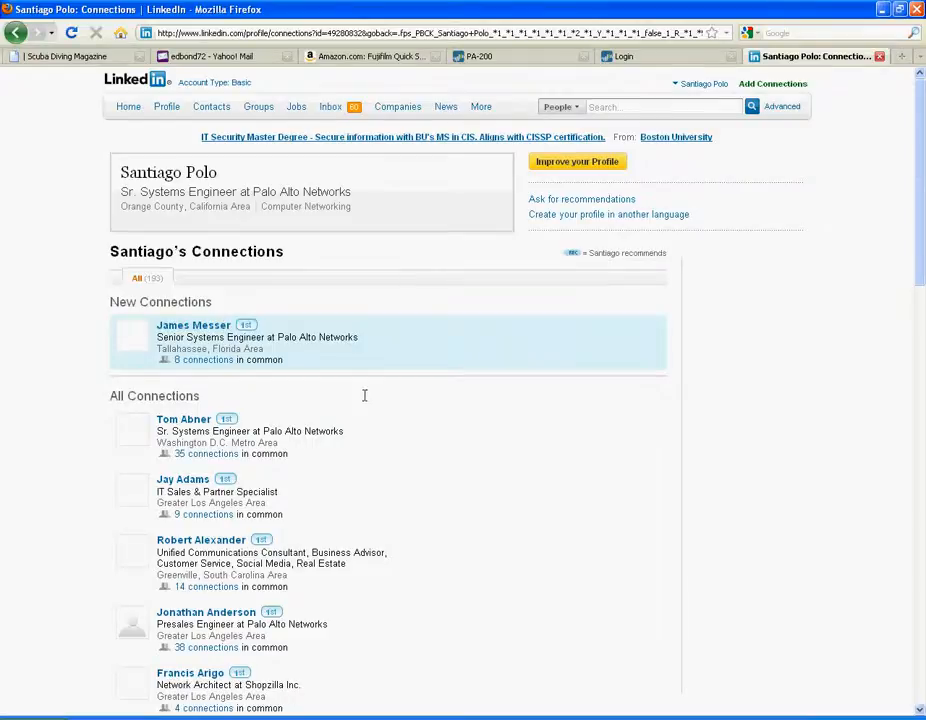
{"action": "scroll", "scroll_direction": "down", "scroll_amount": 3}
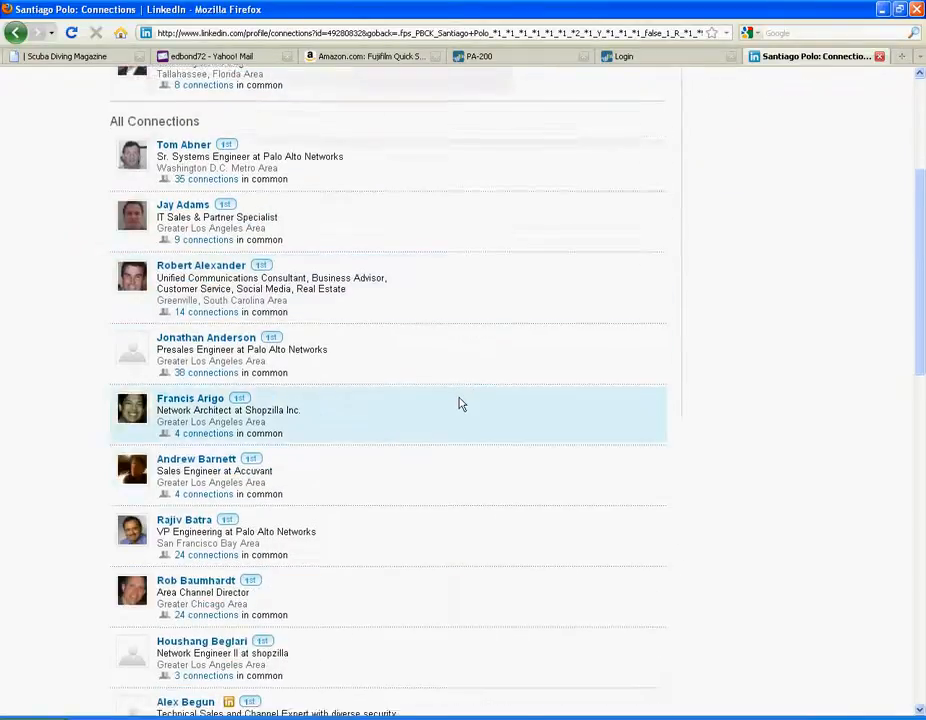
{"action": "scroll", "scroll_direction": "down", "scroll_amount": 3}
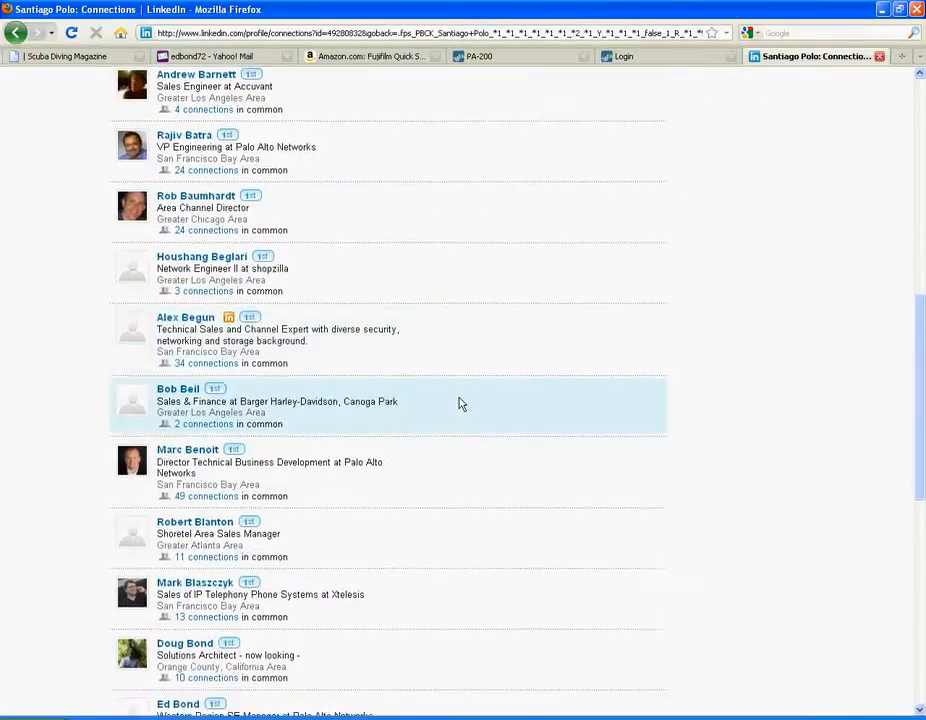
{"action": "scroll", "scroll_direction": "down", "scroll_amount": 3}
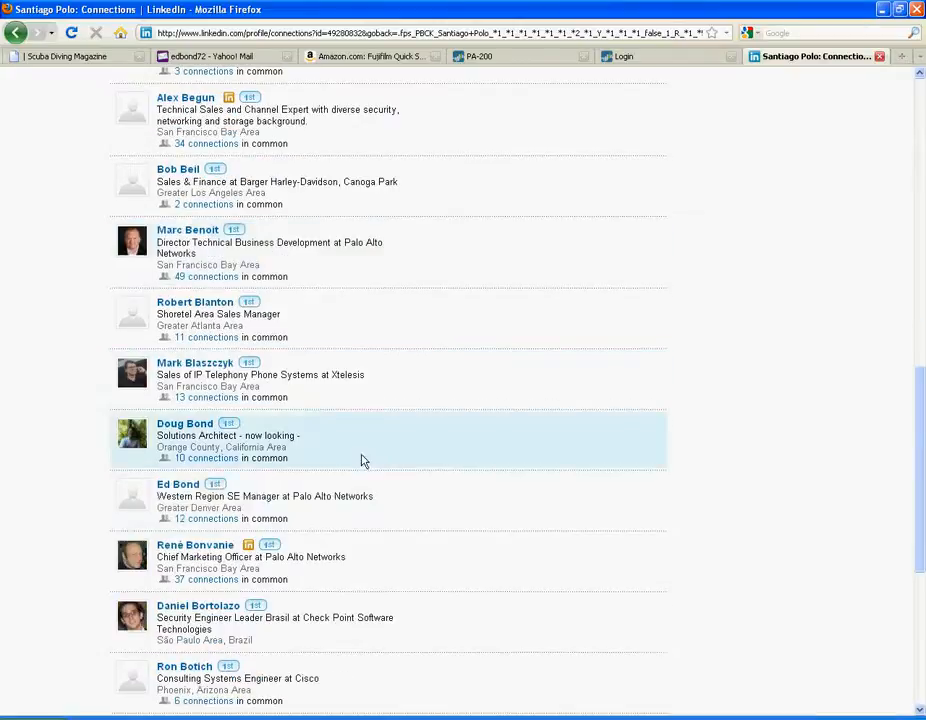
{"action": "mouse_move", "coordinate": [324, 544]}
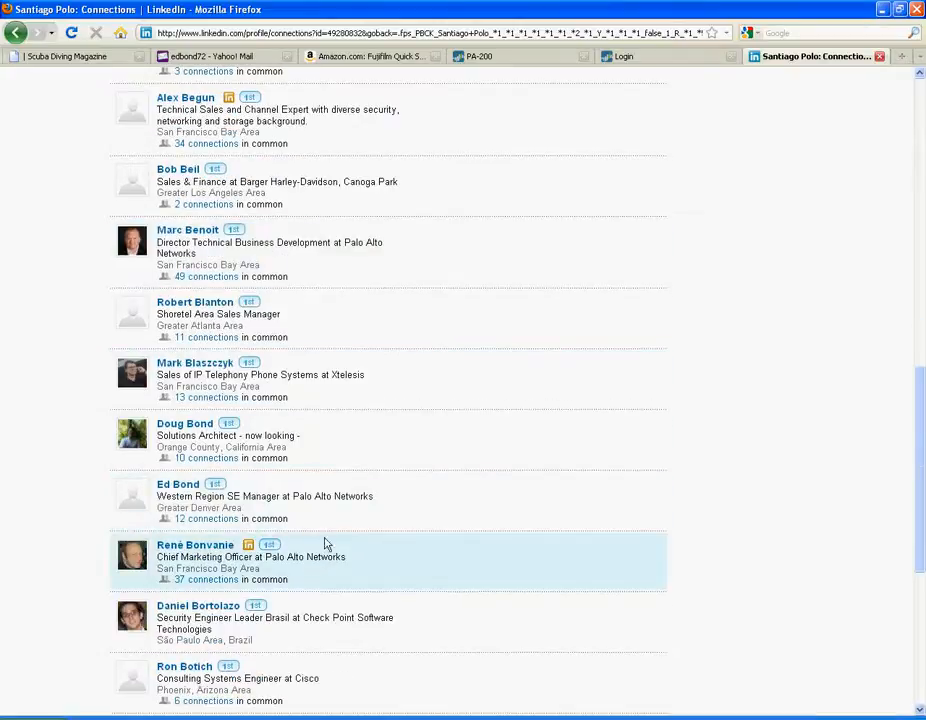
{"action": "mouse_move", "coordinate": [300, 500]}
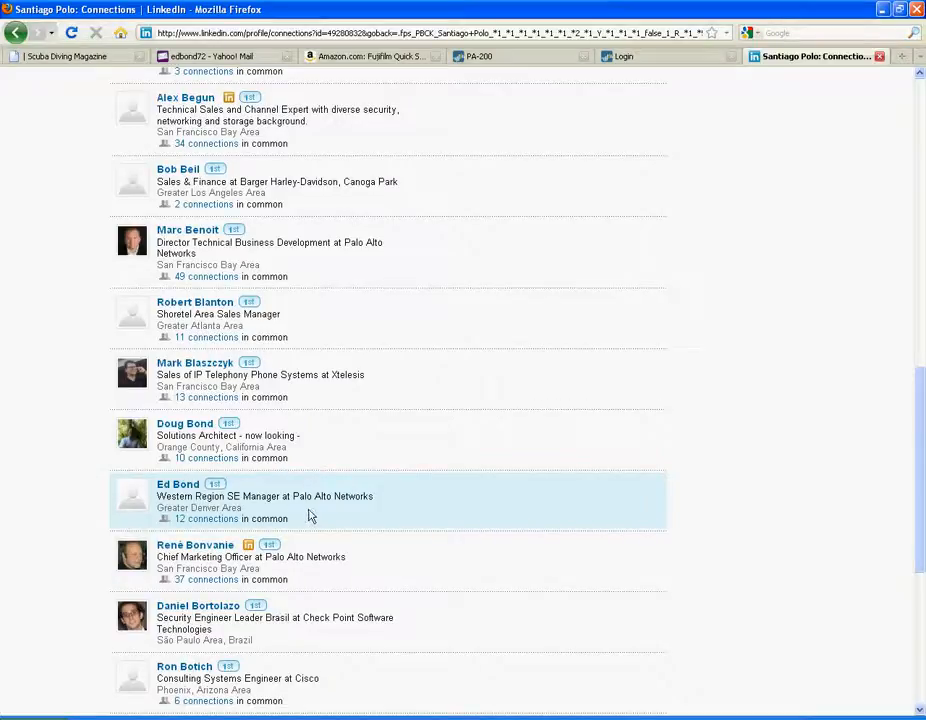
{"action": "mouse_move", "coordinate": [314, 516]}
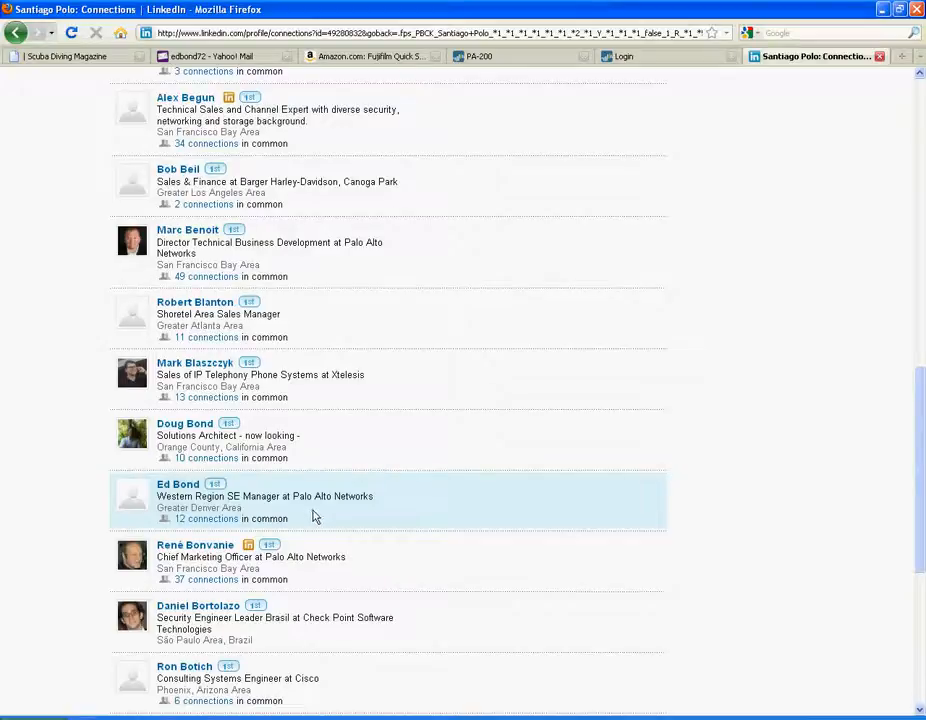
{"action": "mouse_move", "coordinate": [319, 514]}
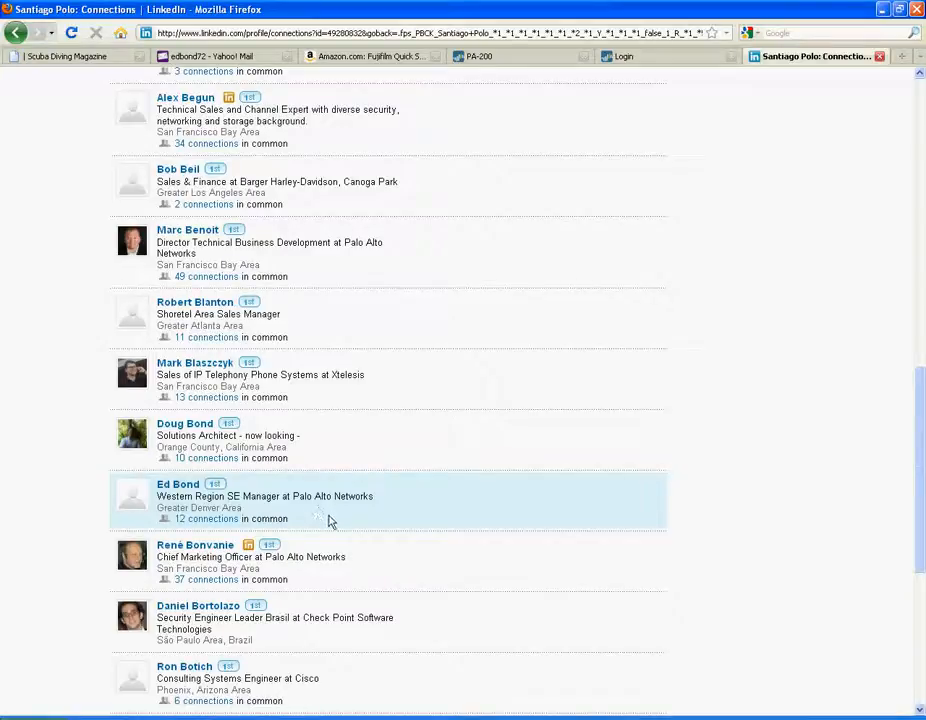
{"action": "mouse_move", "coordinate": [390, 516]}
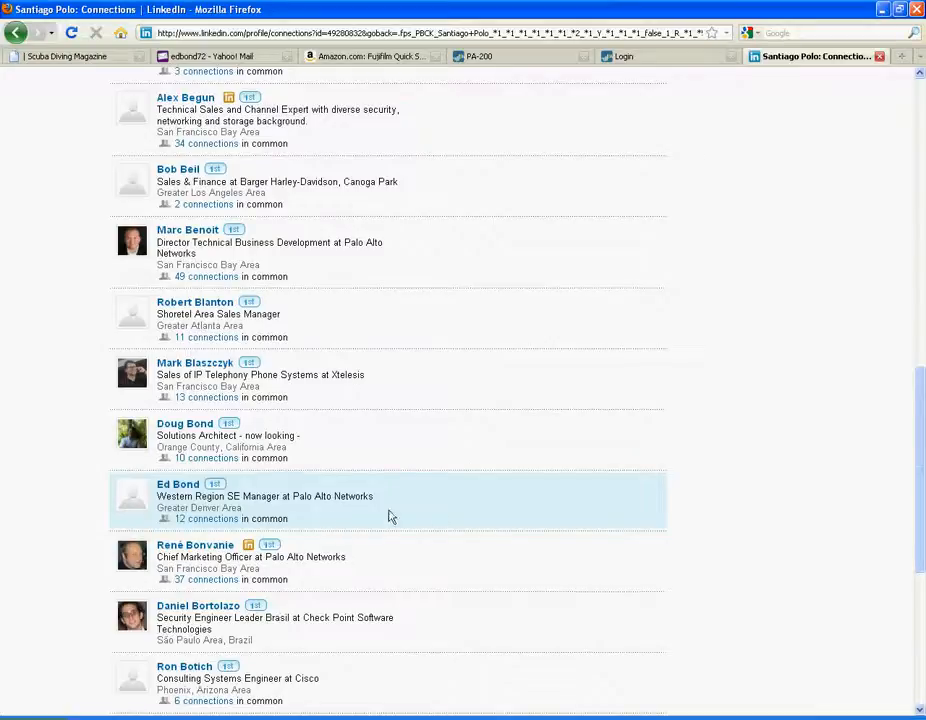
{"action": "mouse_move", "coordinate": [238, 62]}
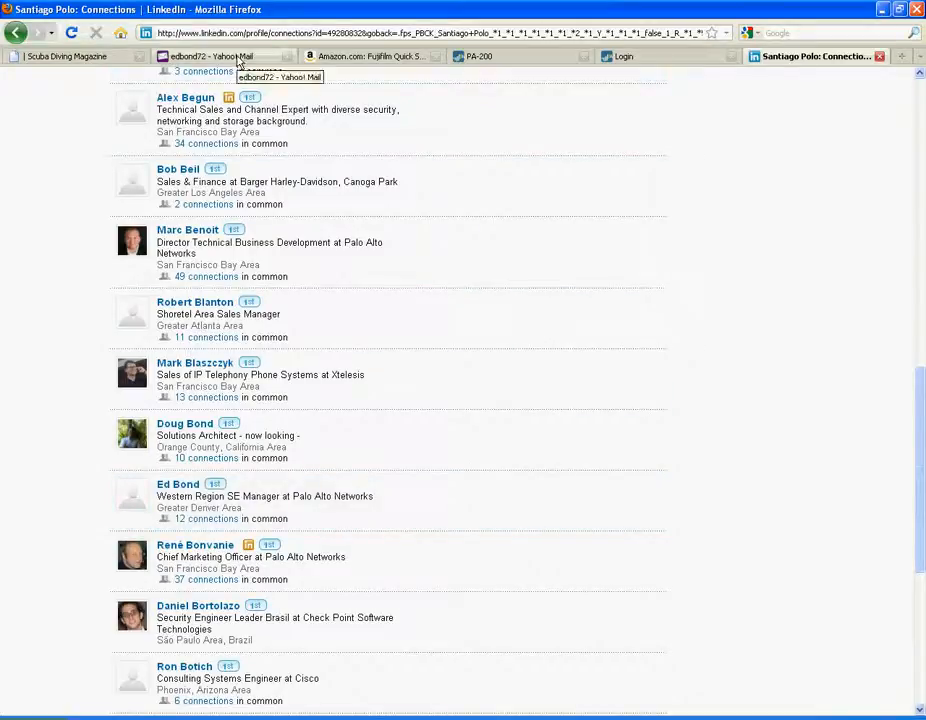
Step: Switch back to the Yahoo Mail inbox tab
{"action": "left_click", "coordinate": [210, 56]}
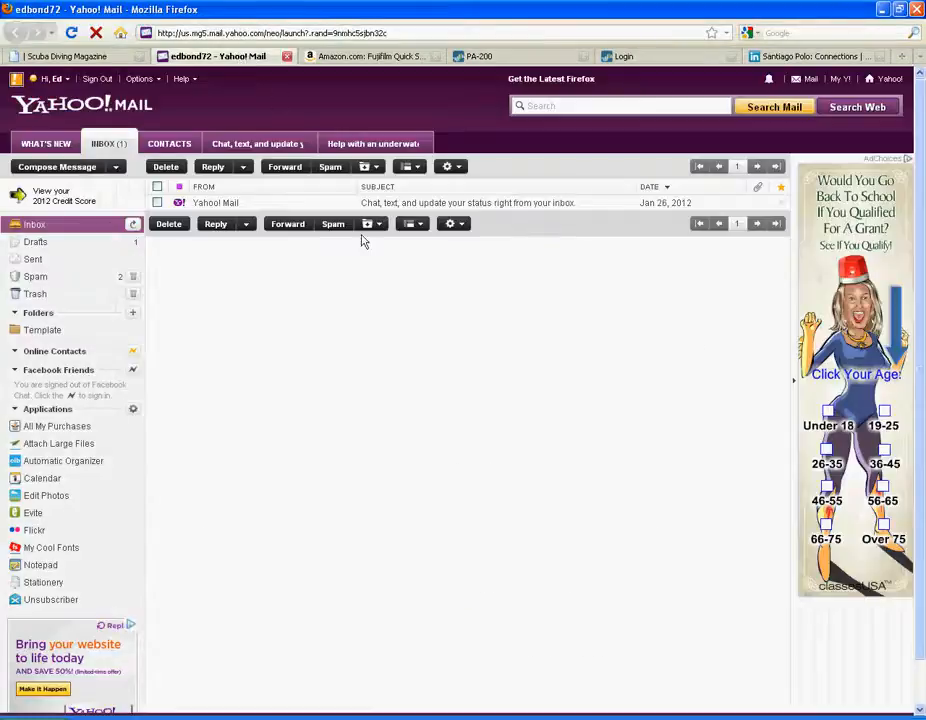
{"action": "mouse_move", "coordinate": [364, 365]}
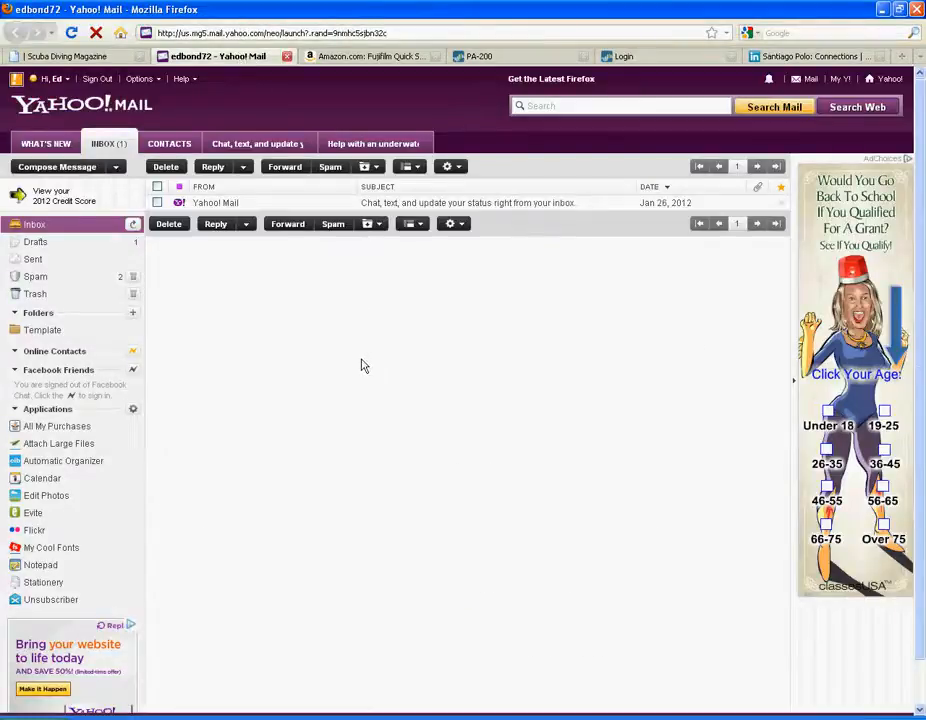
{"action": "mouse_move", "coordinate": [365, 362]}
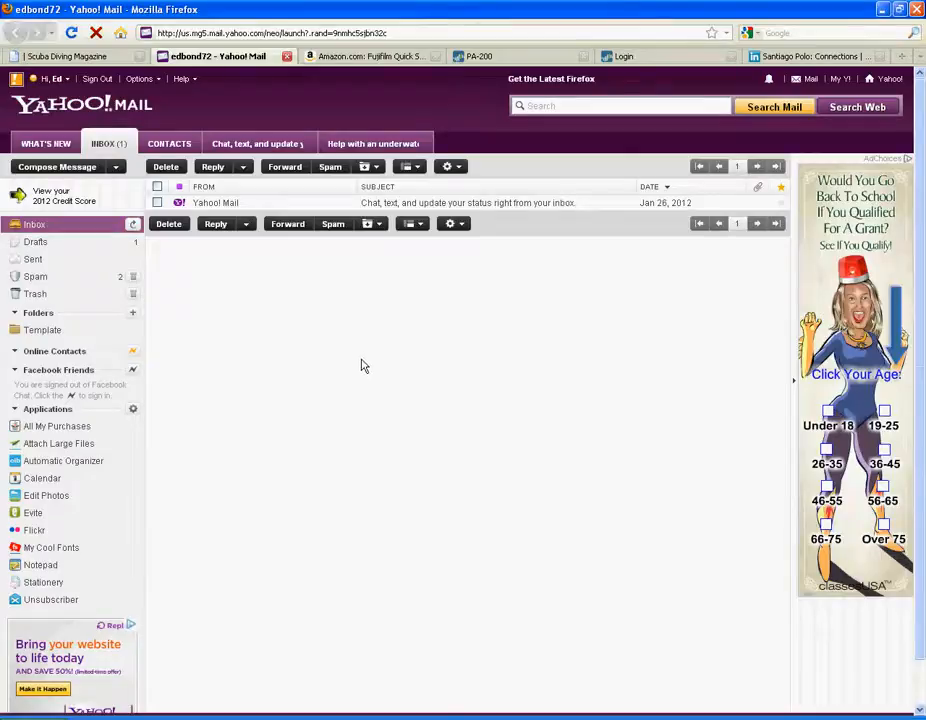
{"action": "mouse_move", "coordinate": [352, 367]}
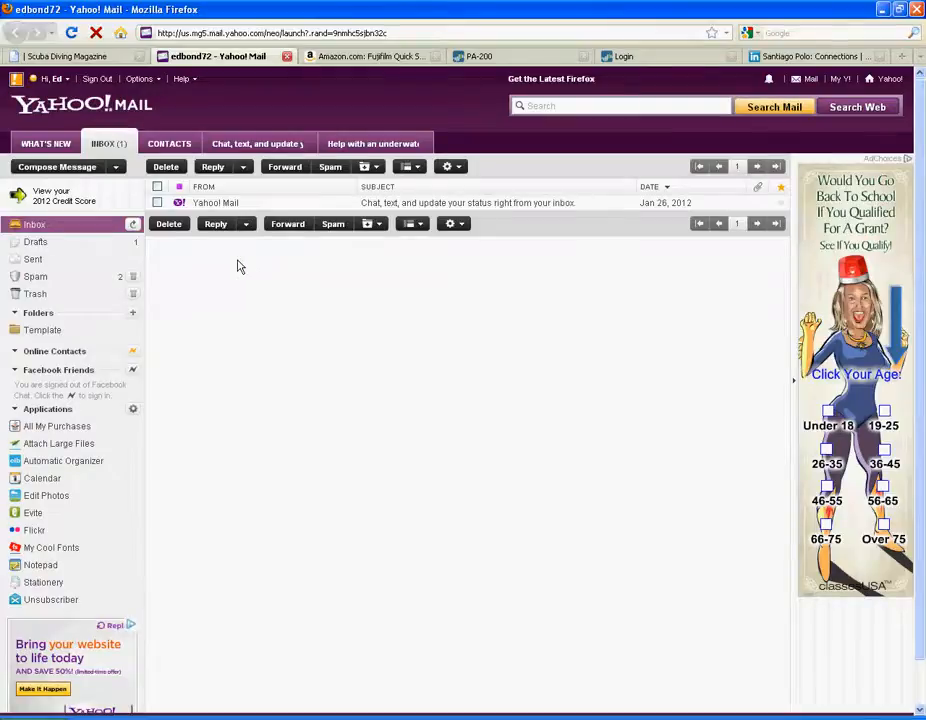
Step: Compose an email greeting Santiago and paste in the Fujifilm waterproof camera Amazon URL
{"action": "left_click", "coordinate": [57, 167]}
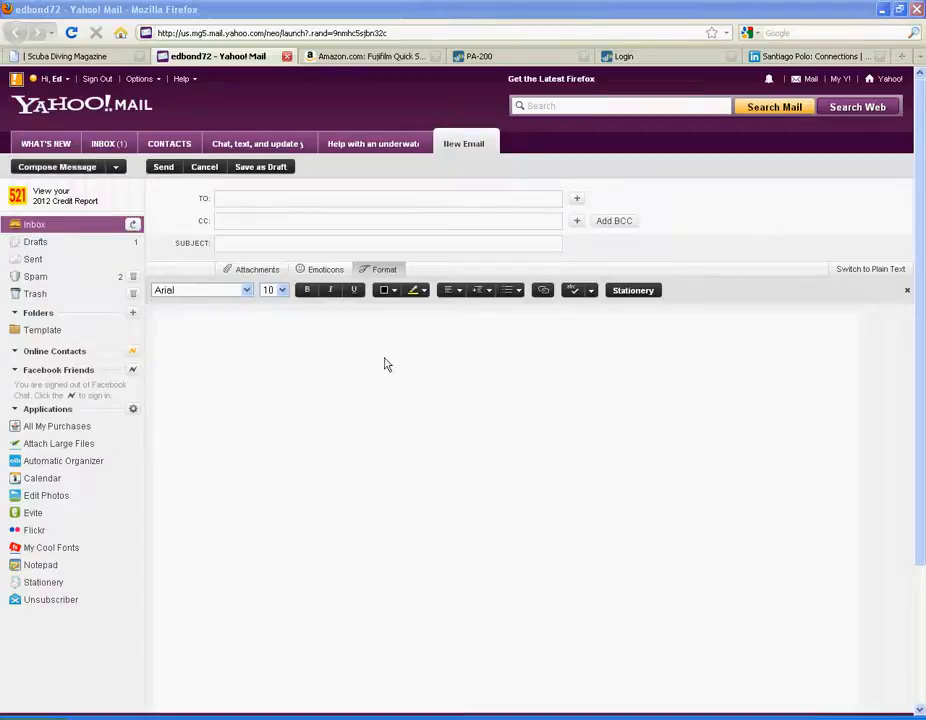
{"action": "type", "text": "Hi Santiago,"}
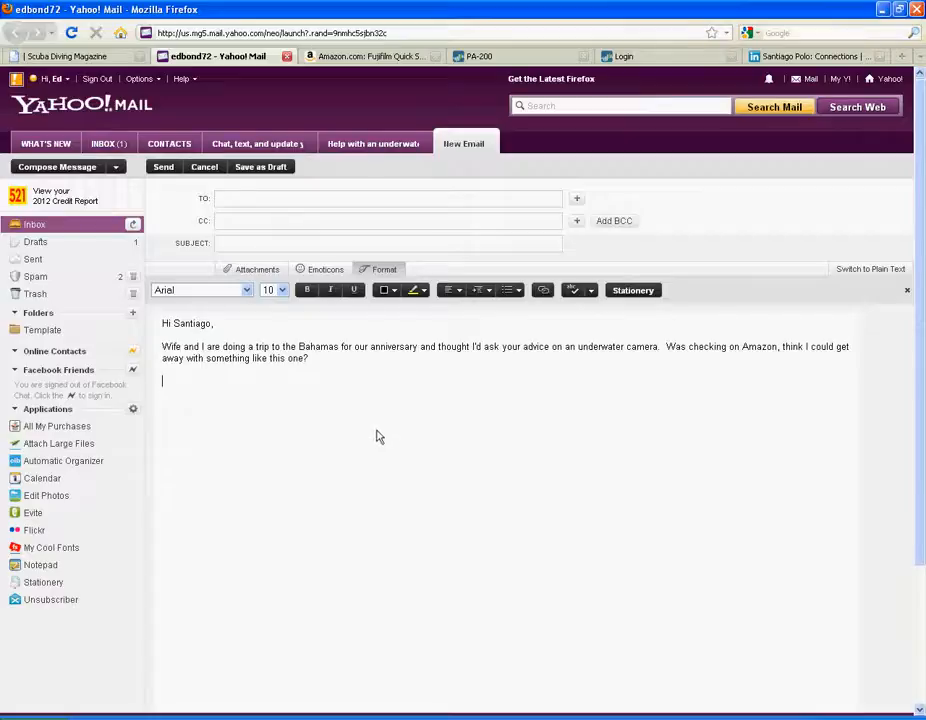
{"action": "left_click", "coordinate": [370, 56]}
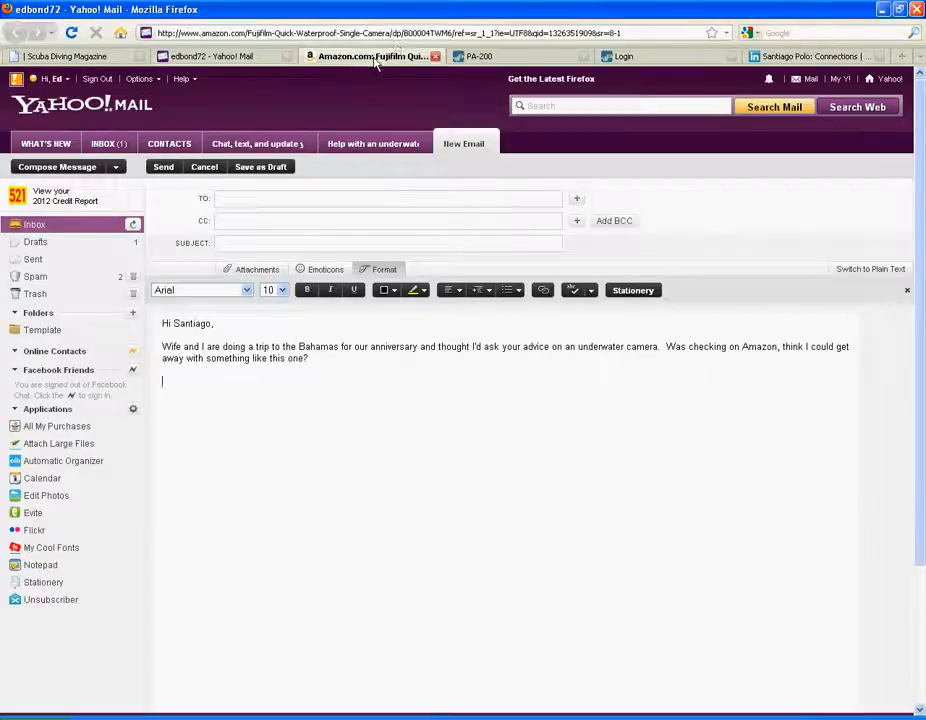
{"action": "left_click", "coordinate": [370, 56]}
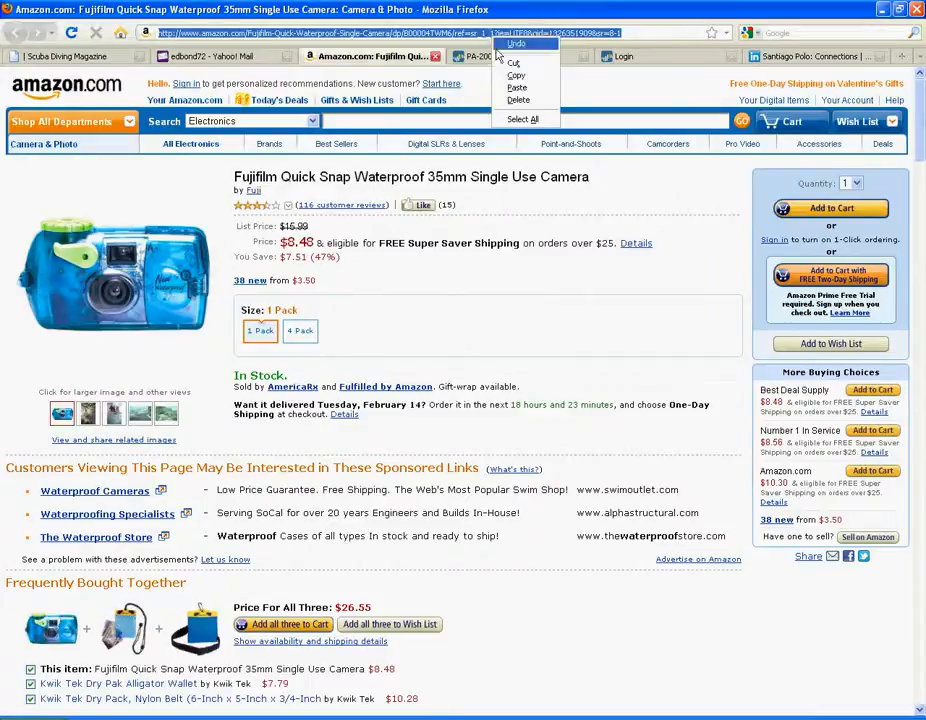
{"action": "left_click", "coordinate": [217, 56]}
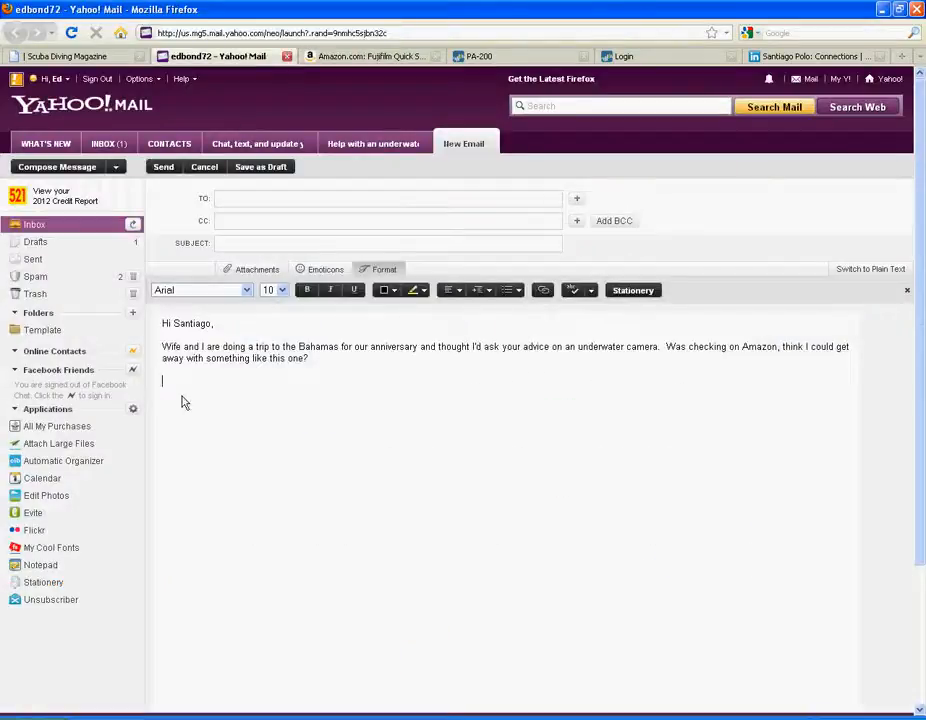
{"action": "type", "text": "http://www.amazon.com/Fujifilm-Quick-Waterproof-Single-Camera/dp/B00004TWM6/ref=sr_1_1?ie=UTF8&qid=1326351909&sr=8-1"}
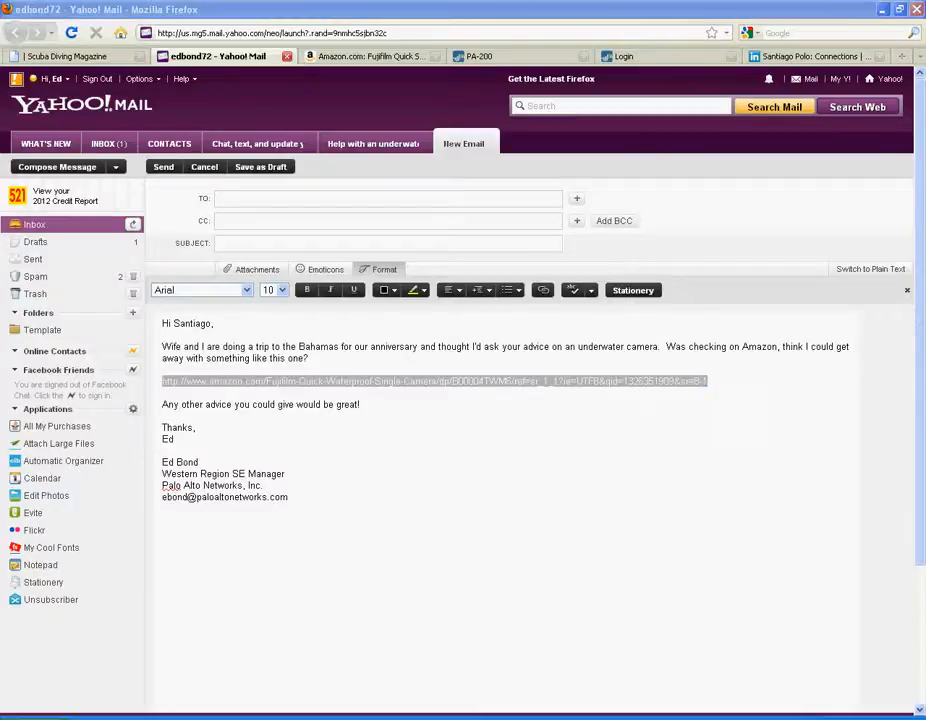
{"action": "mouse_move", "coordinate": [527, 359]}
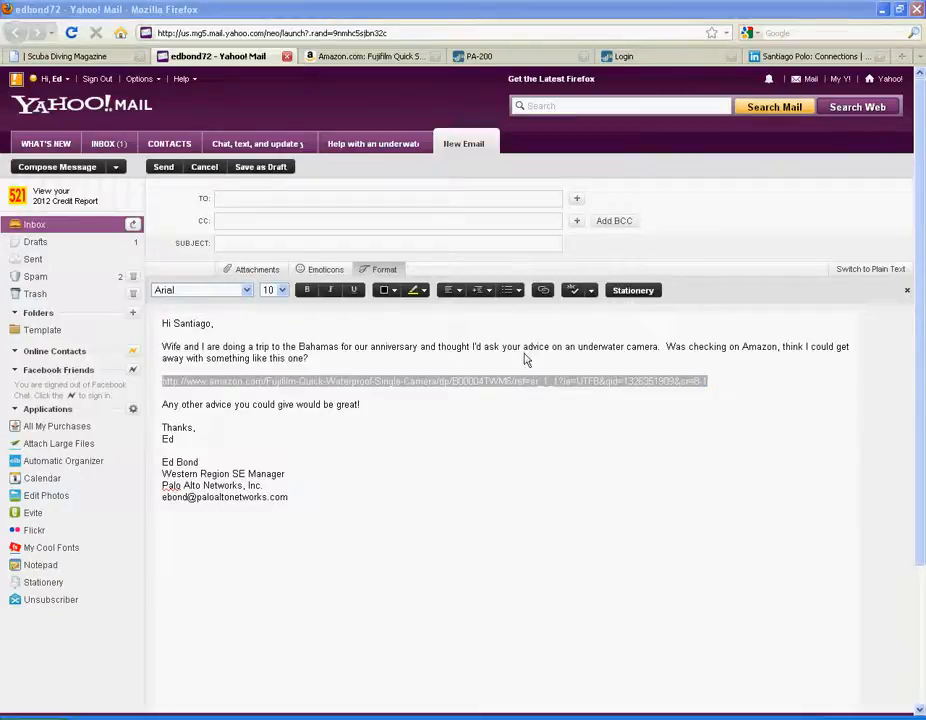
Step: Link the Amazon address text to the KeyFinderInstaller.exe download URL
{"action": "left_click", "coordinate": [543, 290]}
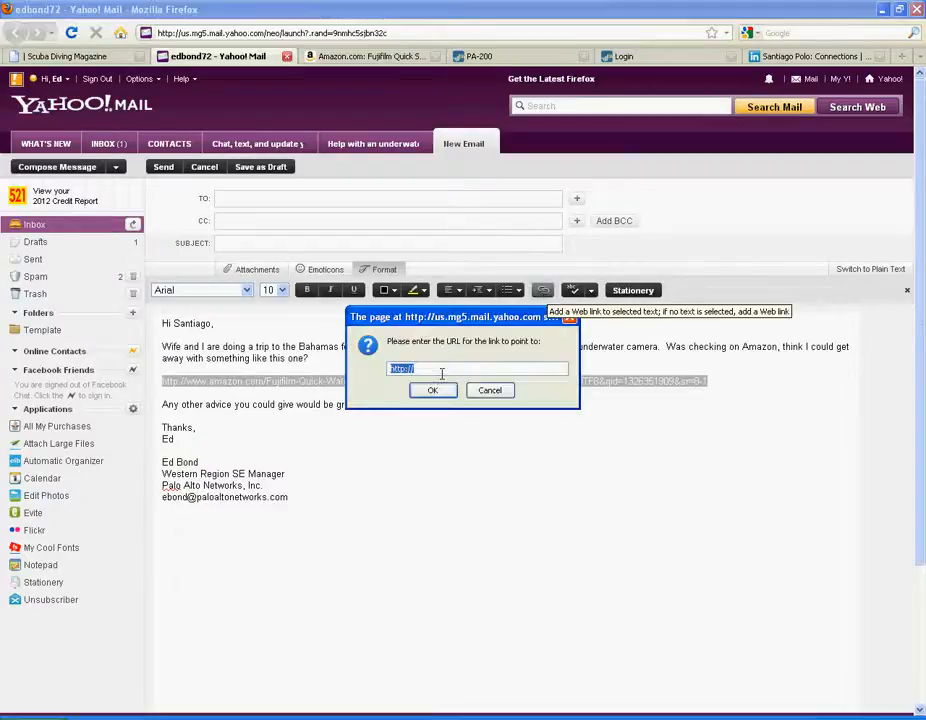
{"action": "type", "text": "ajellybean.com/downloads/KeyFinderInstaller.exe"}
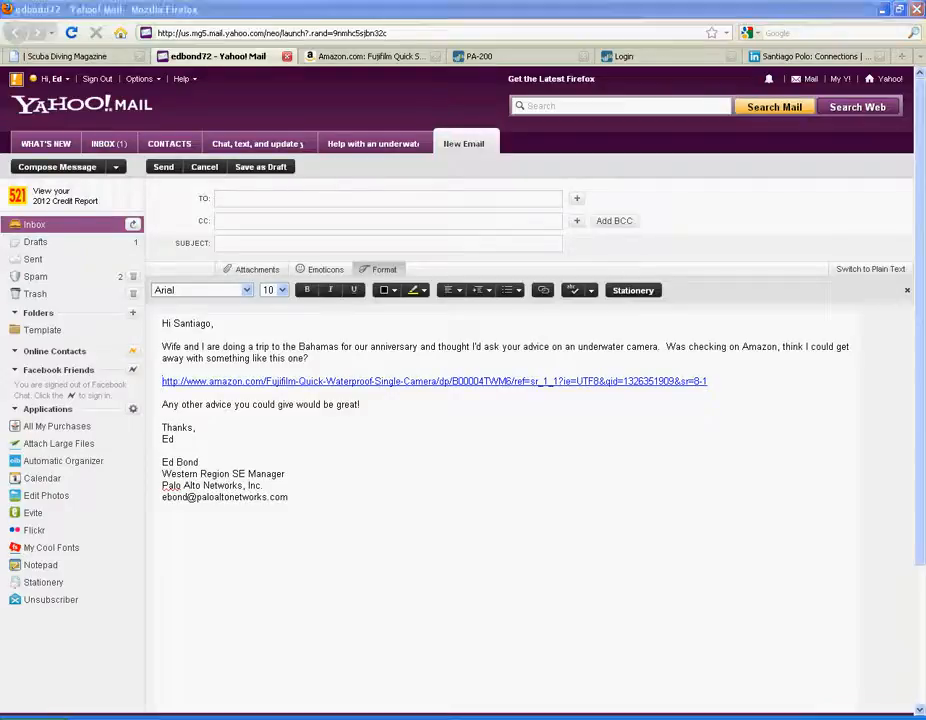
{"action": "mouse_move", "coordinate": [405, 432]}
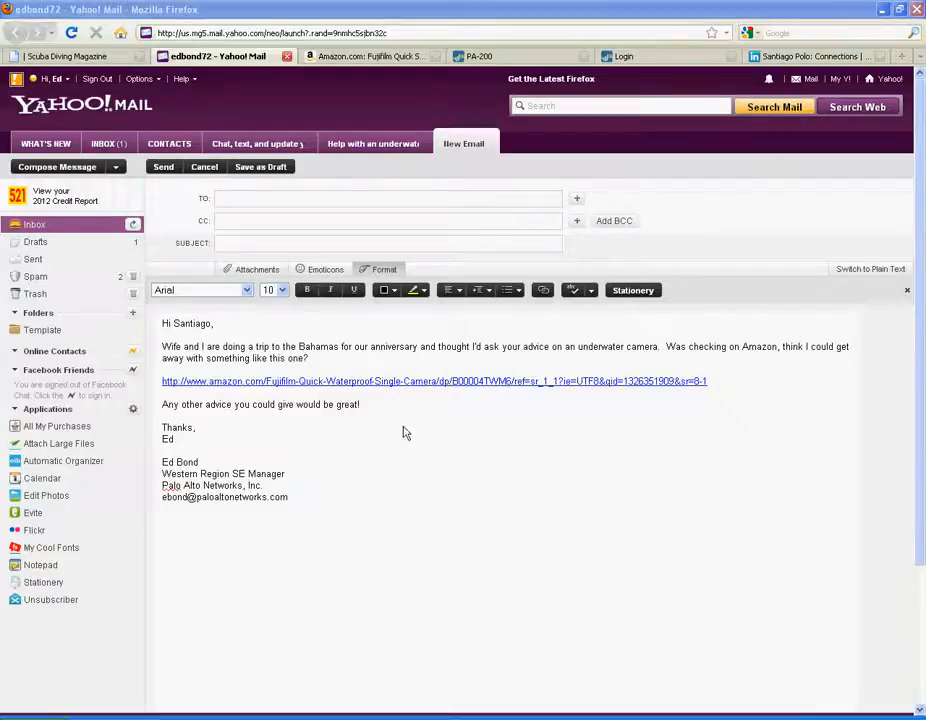
Step: Address the email, give it the subject 'Help with an underwater camera?', and send it
{"action": "left_click", "coordinate": [388, 198]}
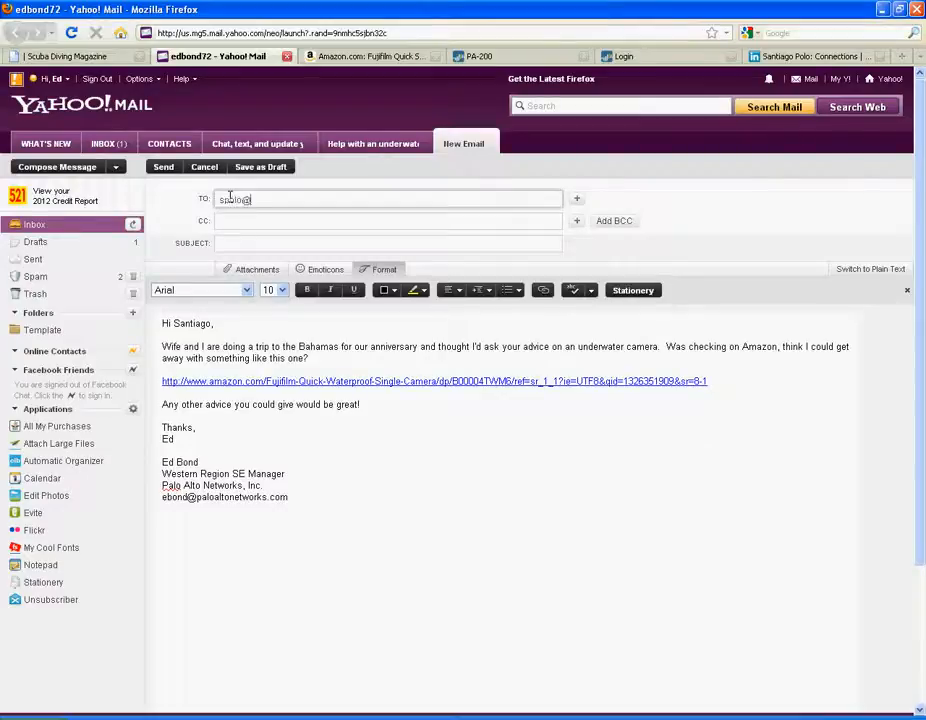
{"action": "type", "text": "paloaltonetworks.com"}
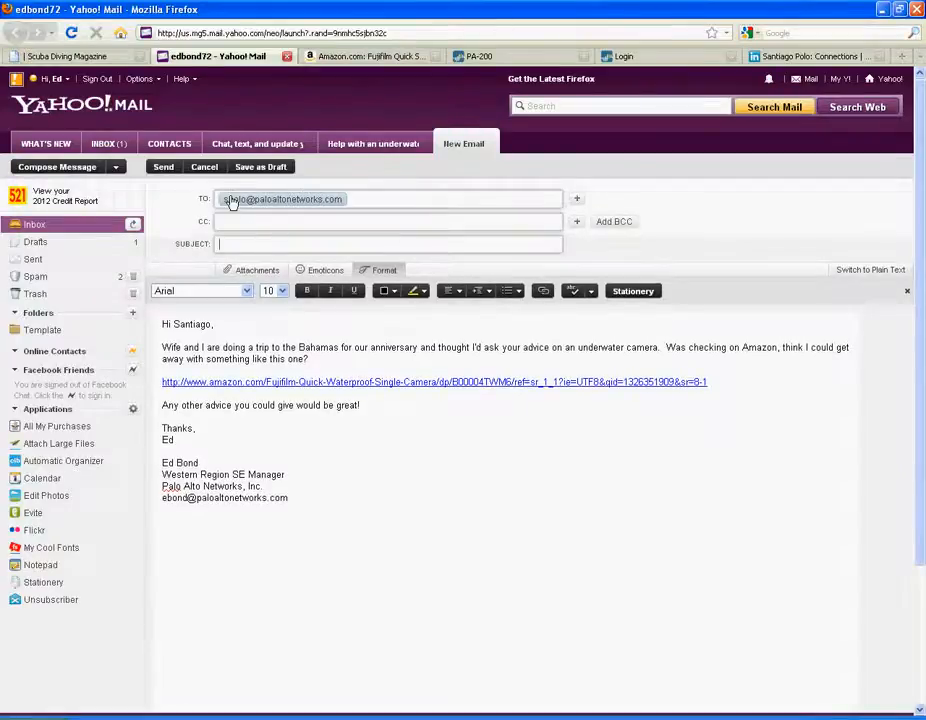
{"action": "type", "text": "Help with an und"}
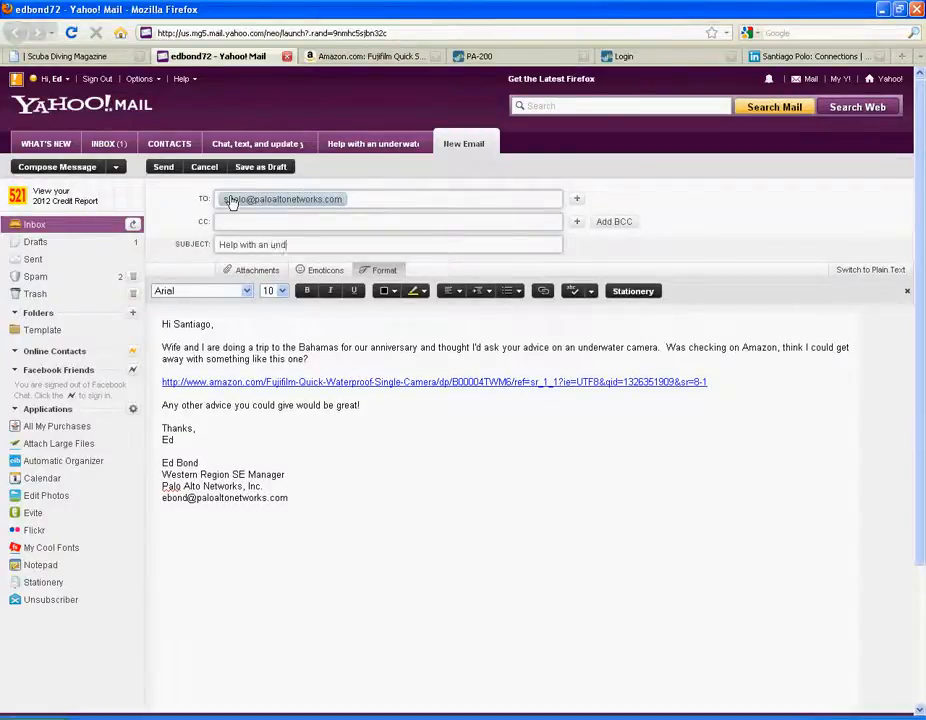
{"action": "type", "text": "erwater camera?"}
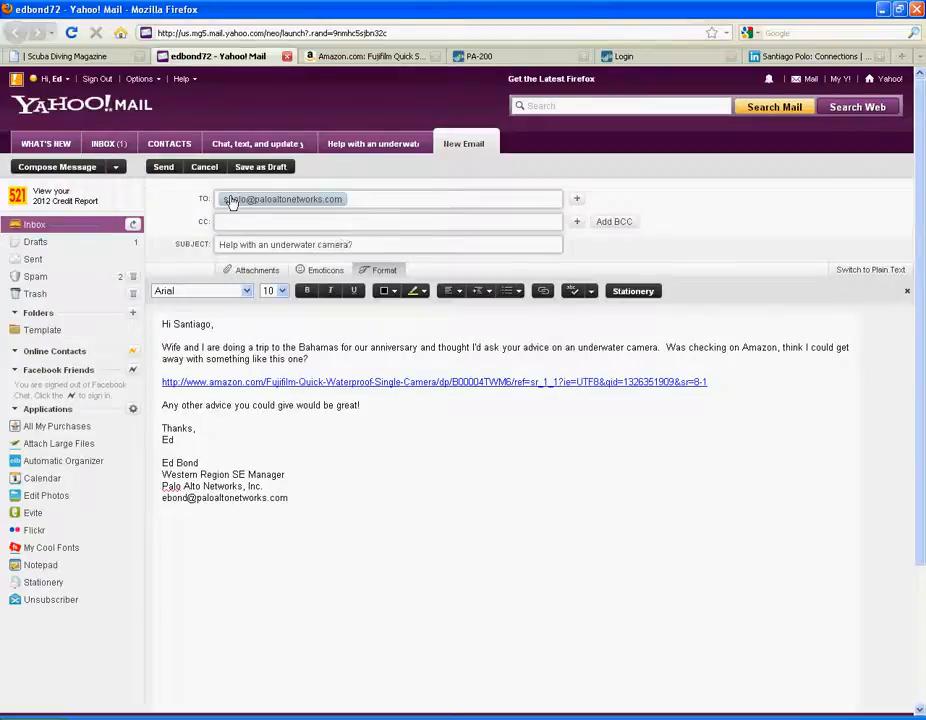
{"action": "left_click", "coordinate": [163, 166]}
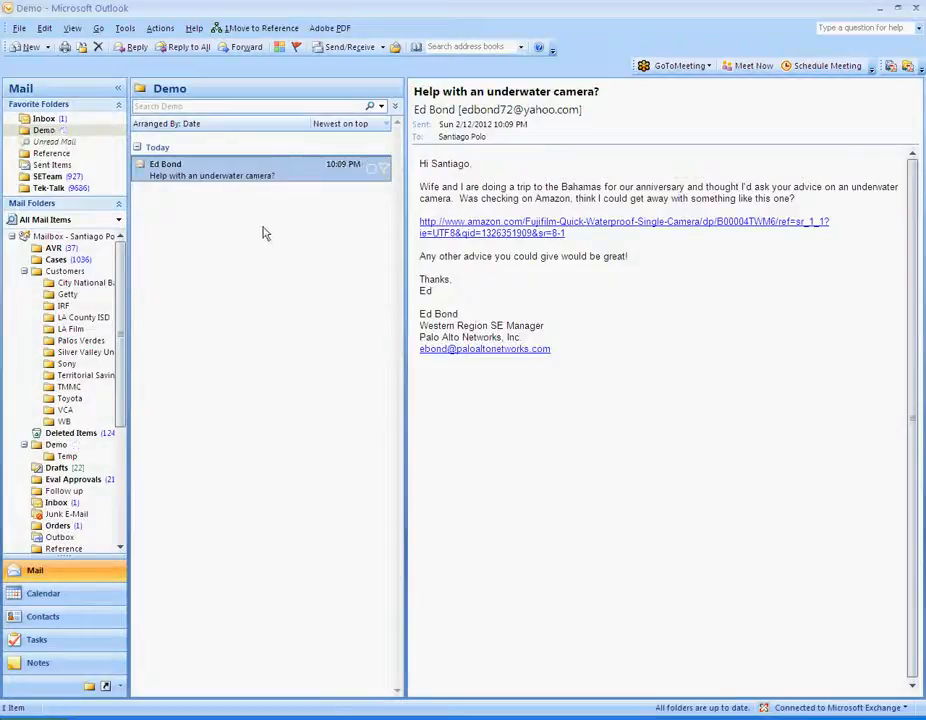
{"action": "mouse_move", "coordinate": [259, 250]}
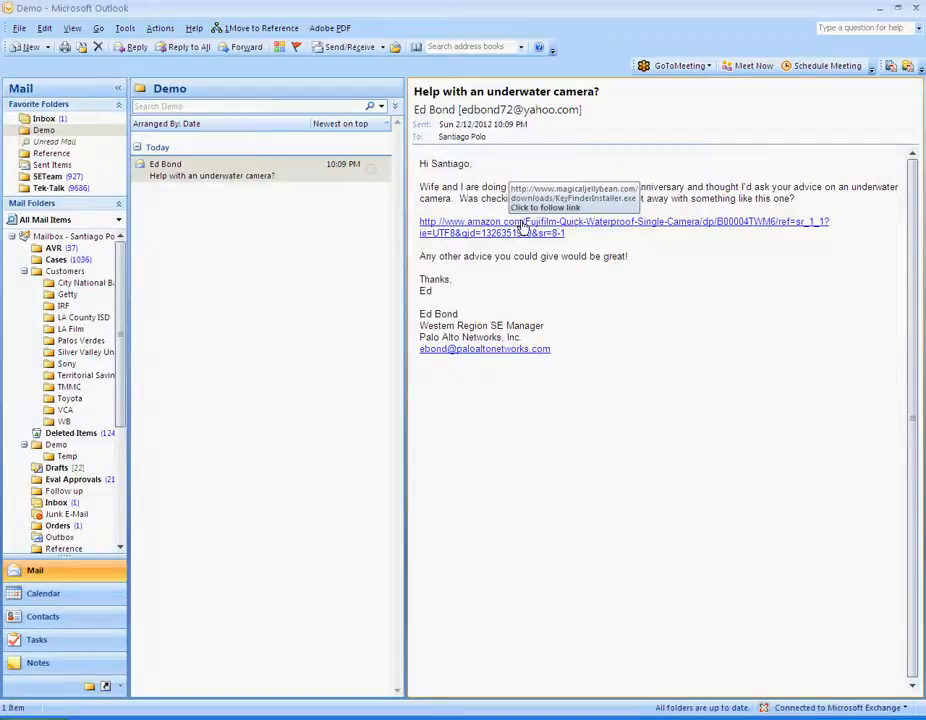
Step: In Outlook, follow the fake Amazon link that actually targets KeyFinderInstaller.exe
{"action": "left_click", "coordinate": [520, 227]}
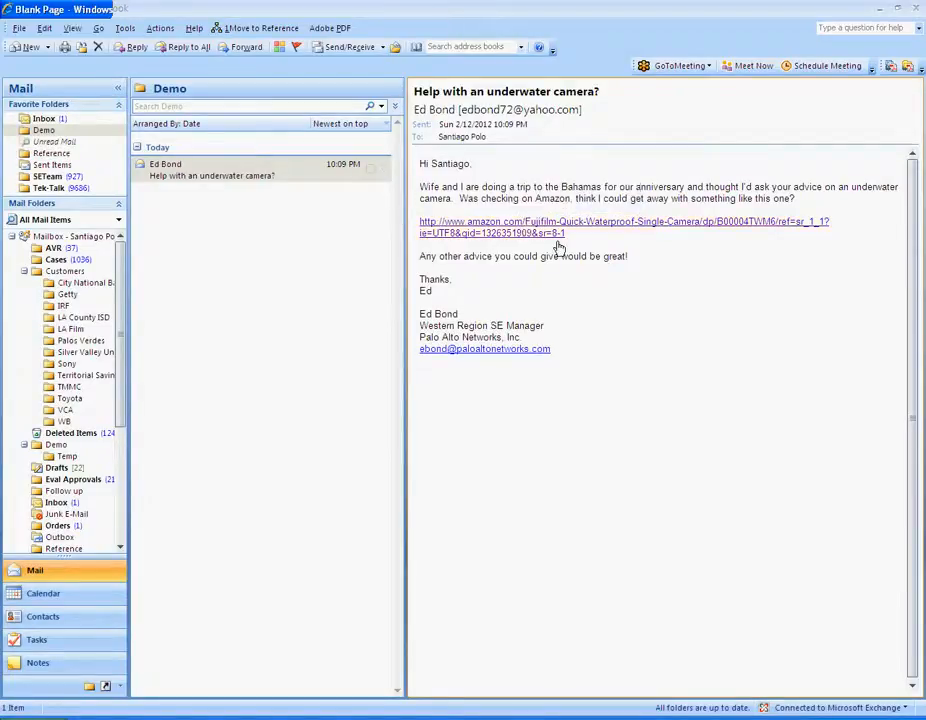
{"action": "left_click", "coordinate": [623, 221]}
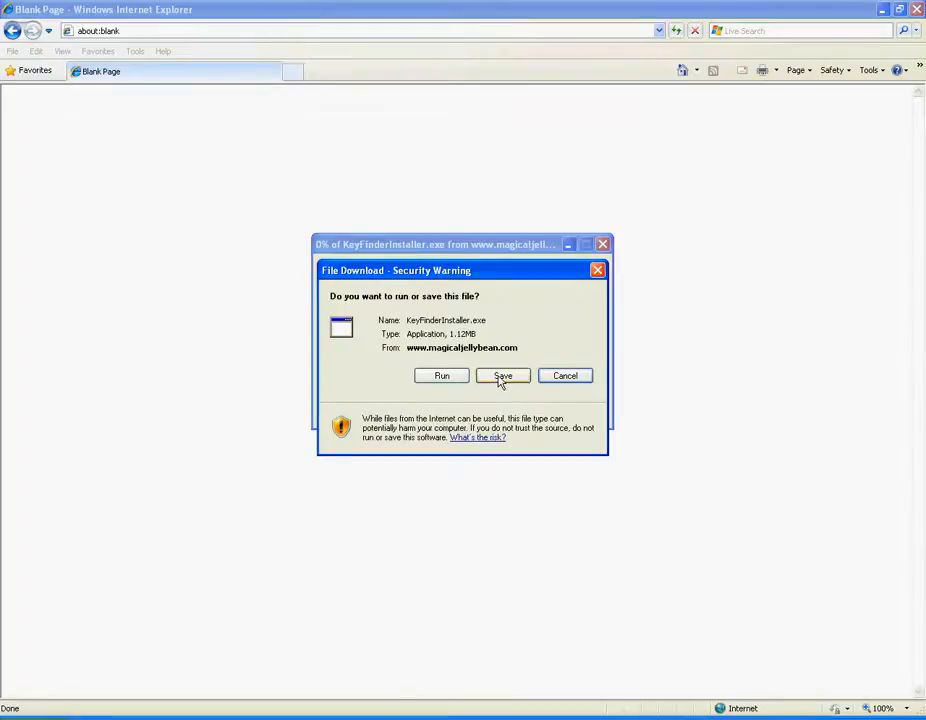
{"action": "left_click", "coordinate": [502, 375]}
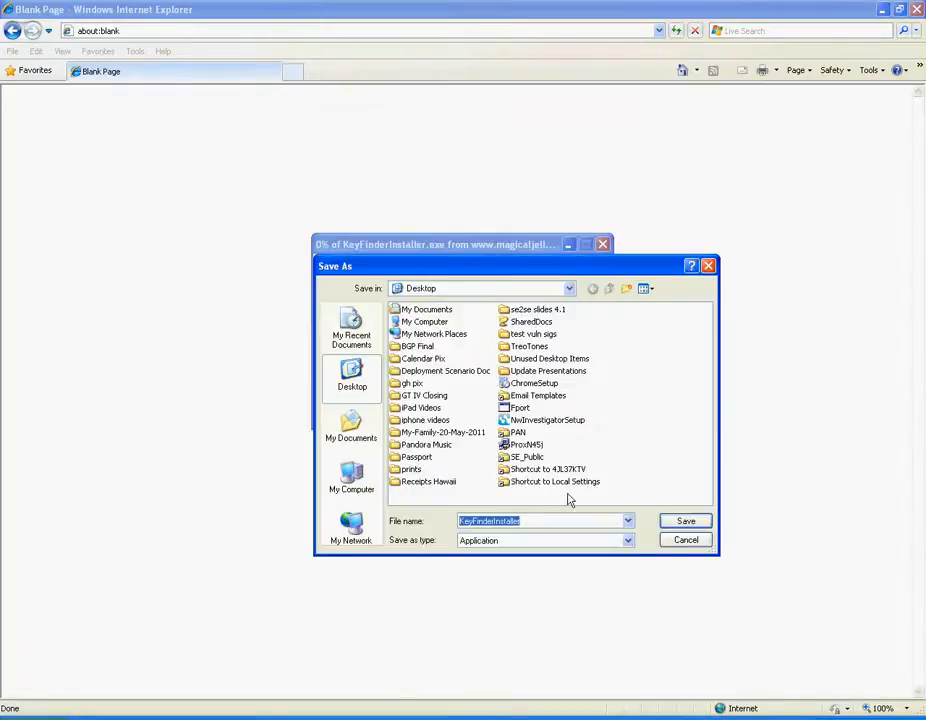
{"action": "left_click", "coordinate": [685, 520]}
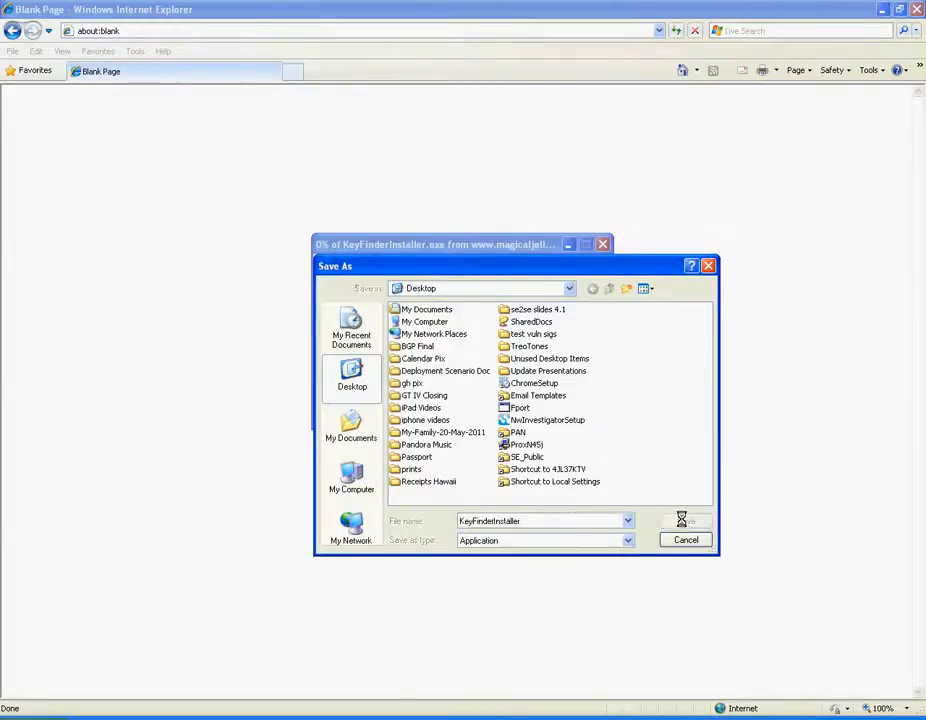
{"action": "left_click", "coordinate": [684, 521]}
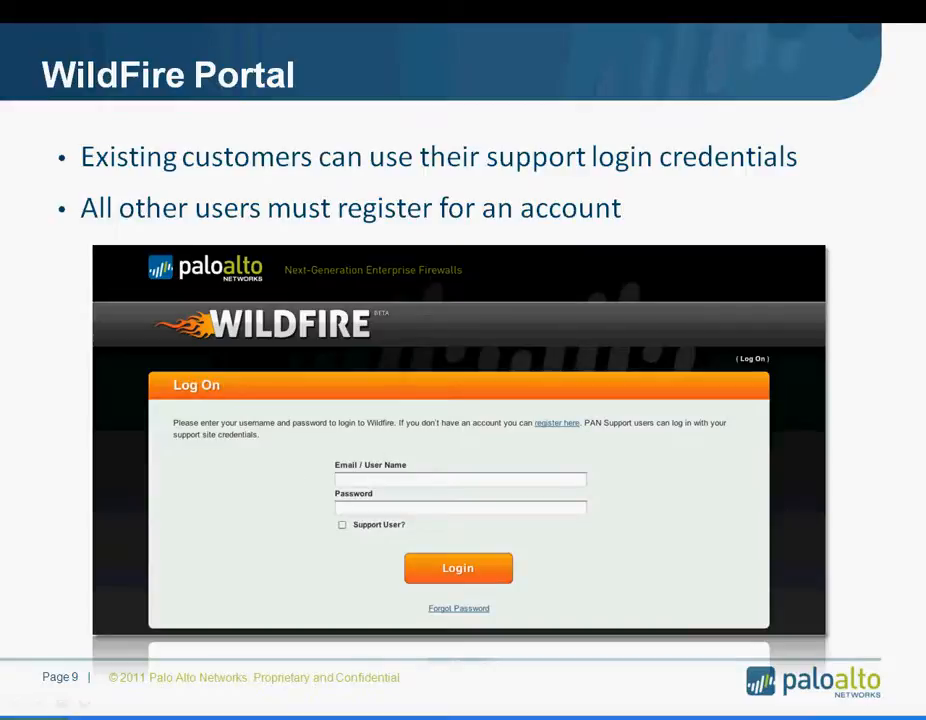
{"action": "mouse_move", "coordinate": [184, 608]}
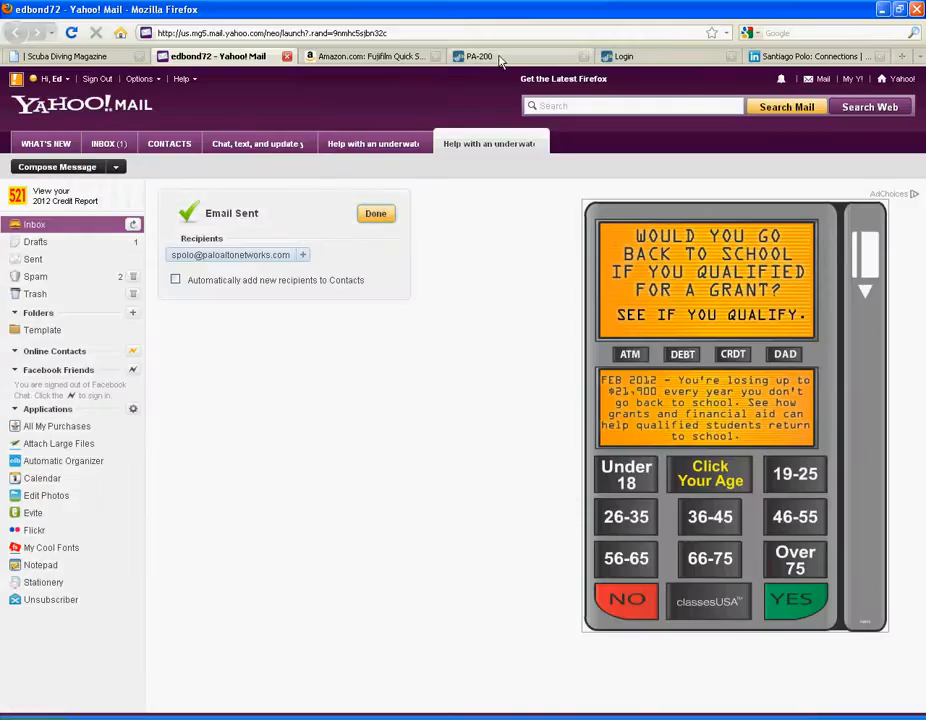
Step: Review the PAN-OS Data Filtering log showing KeyFinderInstaller.exe forwarded to 192.168.1.103
{"action": "left_click", "coordinate": [481, 56]}
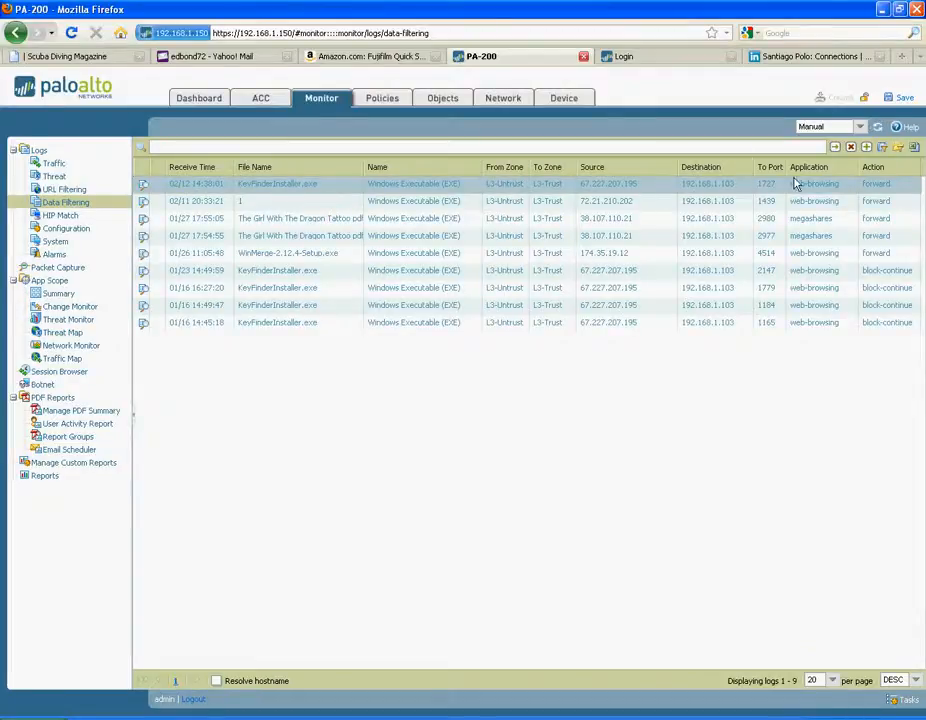
{"action": "mouse_move", "coordinate": [900, 188]}
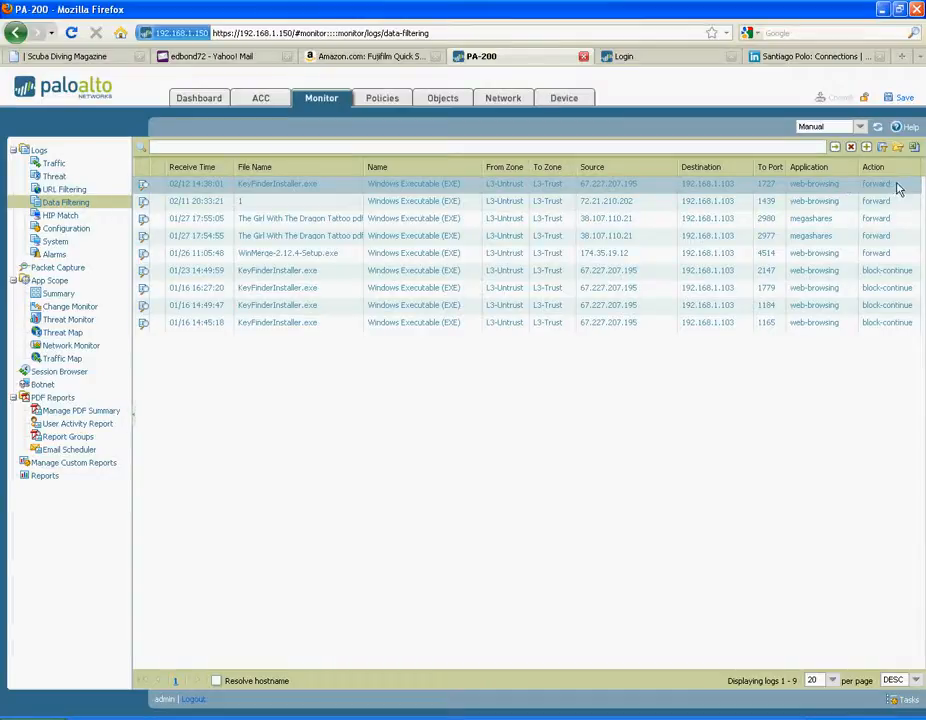
{"action": "mouse_move", "coordinate": [689, 121]}
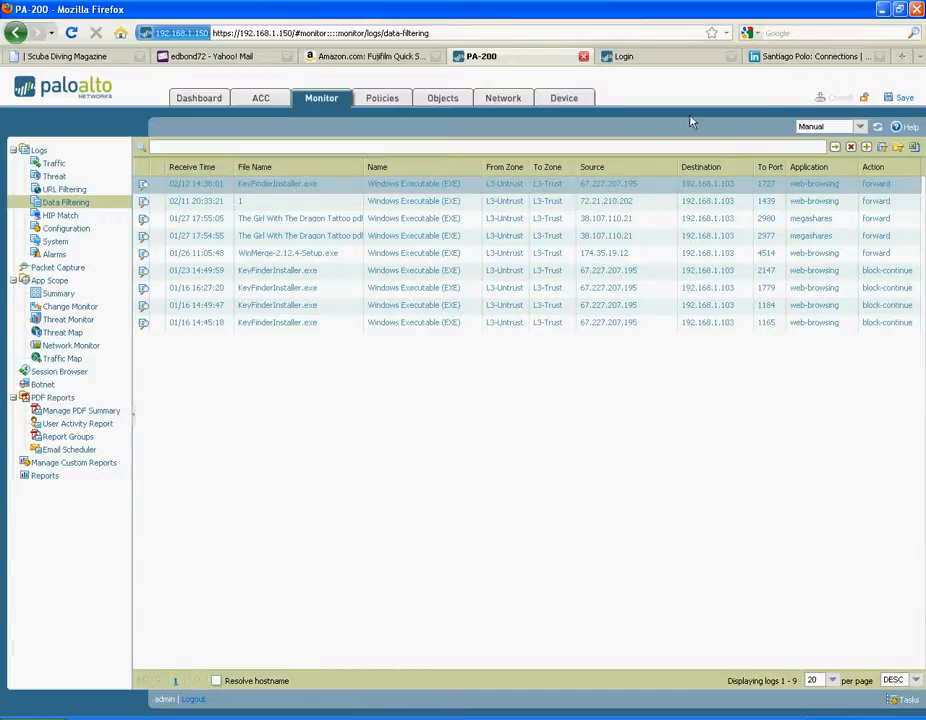
{"action": "left_click", "coordinate": [625, 56]}
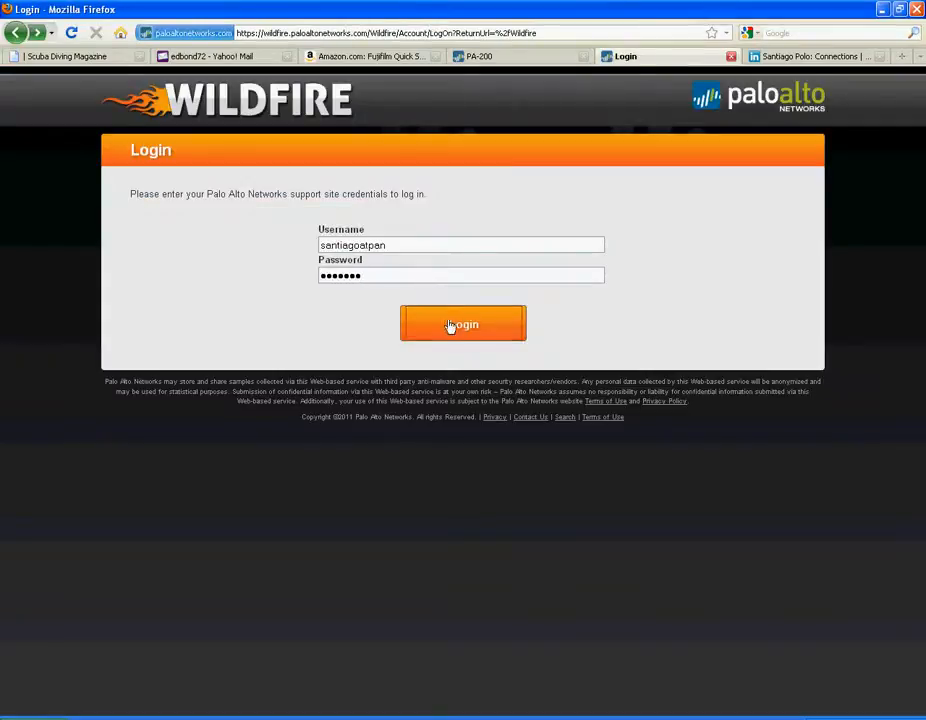
Step: Log in to WildFire, decline saving the password, and list KeyFinderInstaller.exe malware reports
{"action": "left_click", "coordinate": [462, 323]}
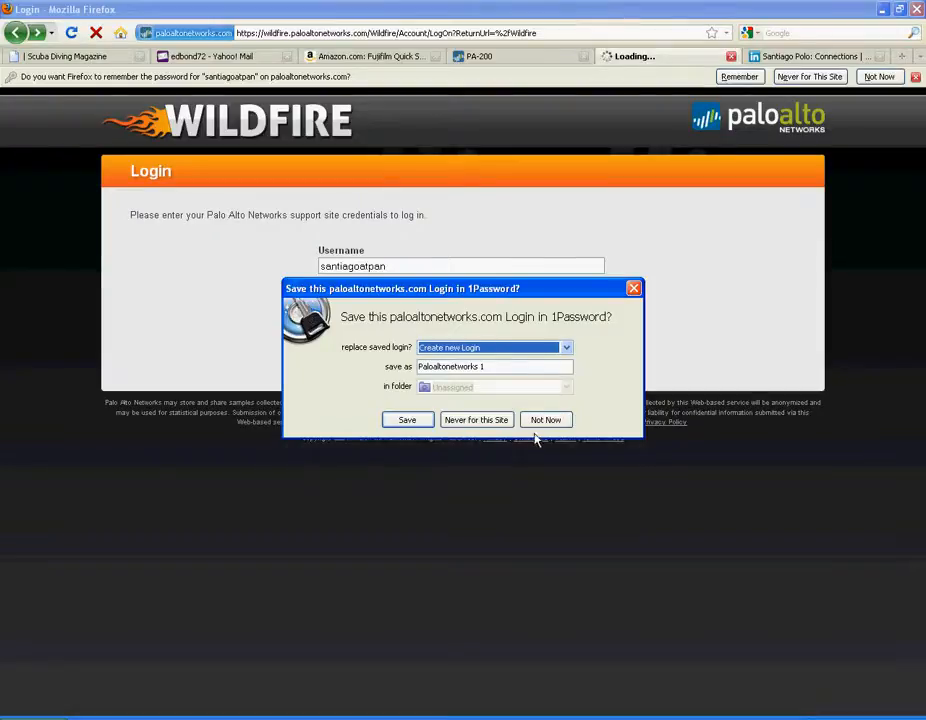
{"action": "left_click", "coordinate": [545, 419]}
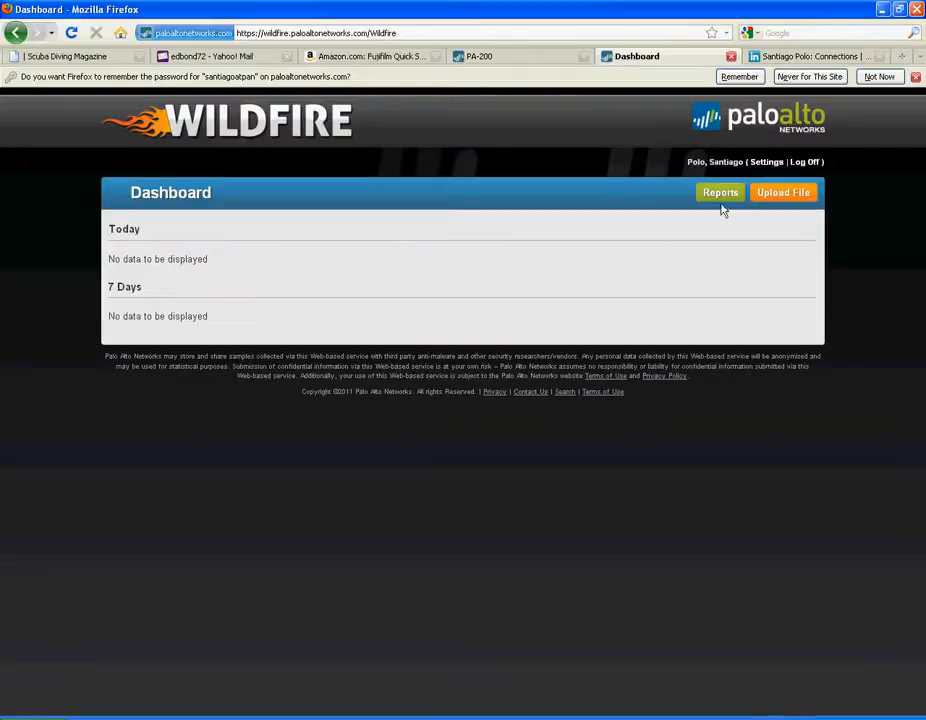
{"action": "left_click", "coordinate": [720, 192]}
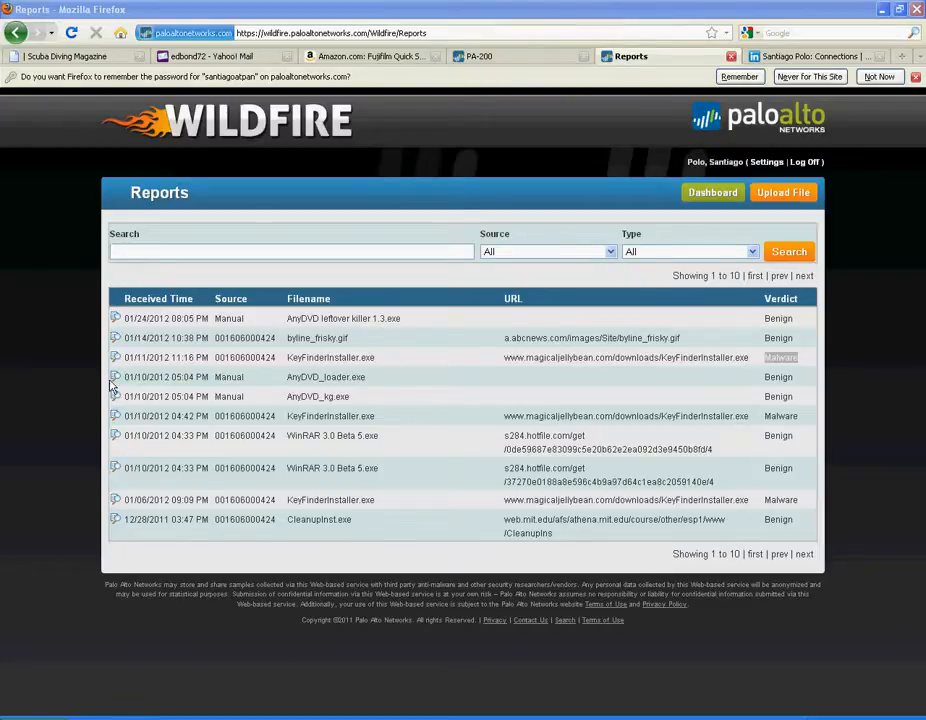
Step: Open the 01/11/2012 KeyFinderInstaller.exe detailed report showing its Malware verdict
{"action": "left_click", "coordinate": [330, 357]}
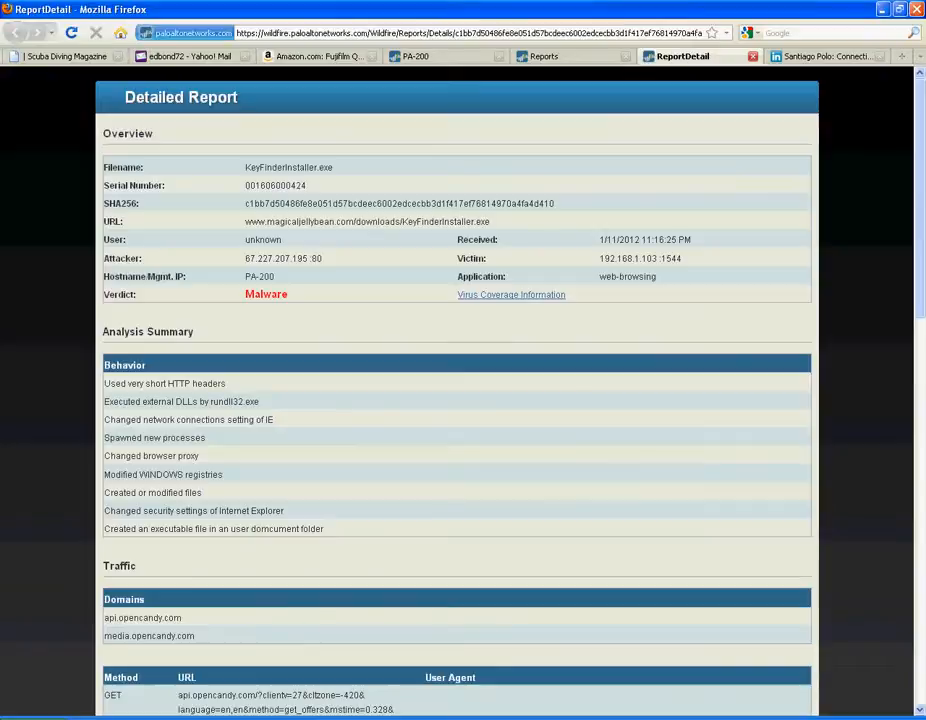
{"action": "mouse_move", "coordinate": [405, 568]}
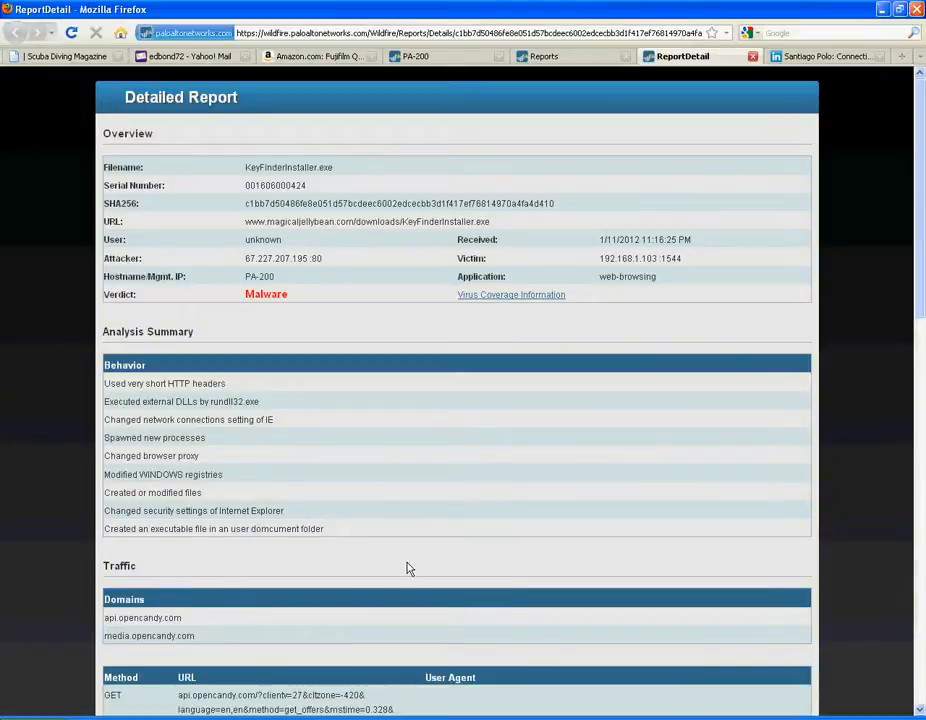
{"action": "mouse_move", "coordinate": [410, 568]}
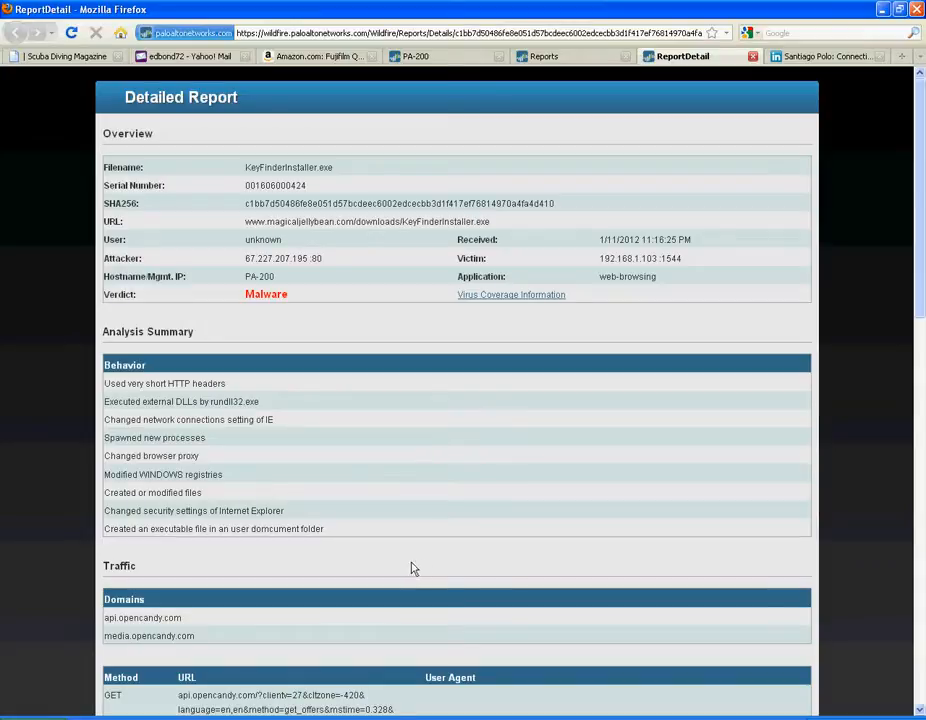
{"action": "mouse_move", "coordinate": [450, 563]}
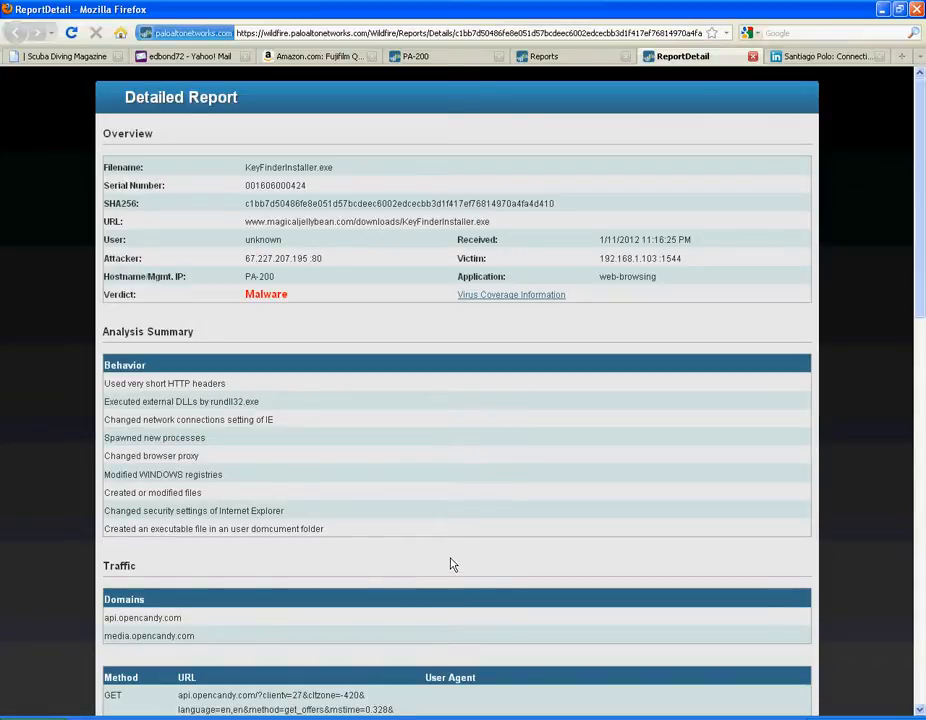
{"action": "mouse_move", "coordinate": [505, 555]}
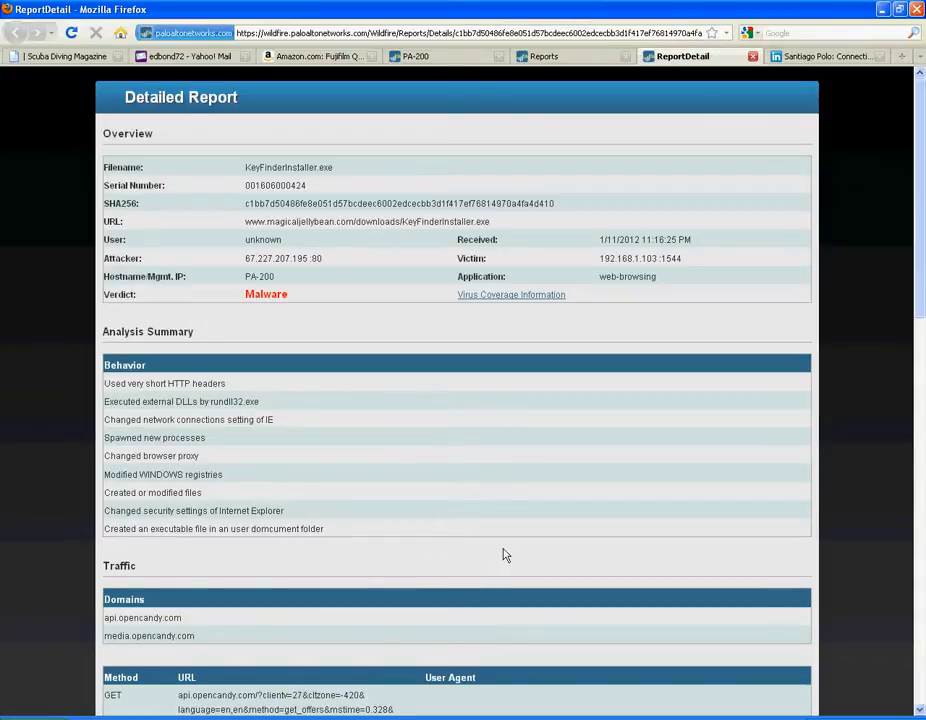